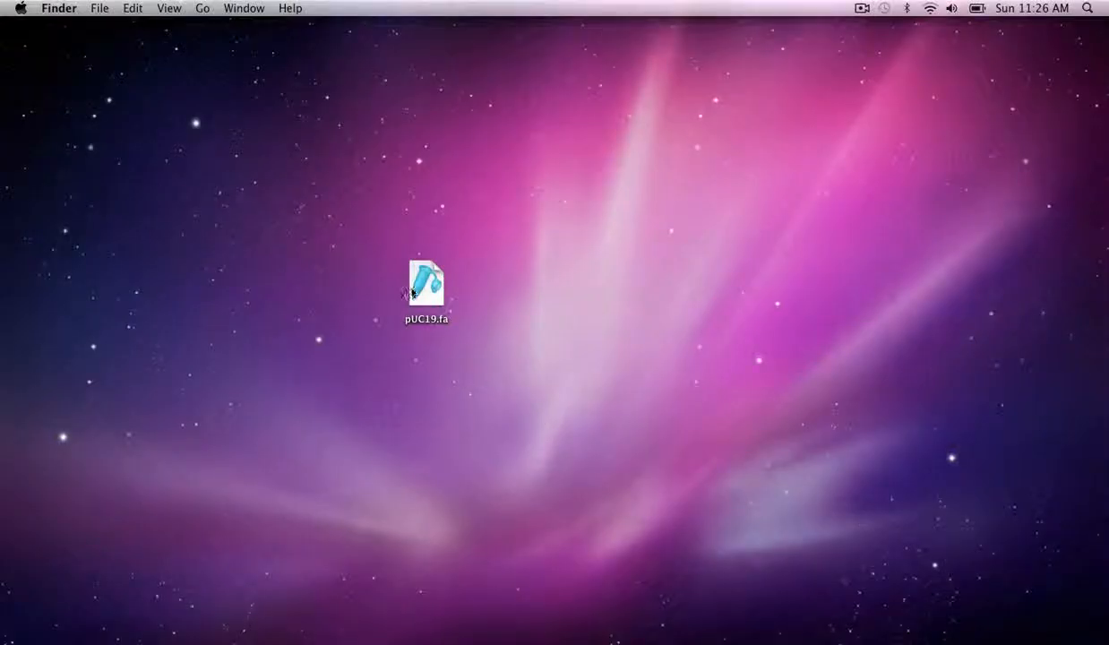
Open pUC19.fa from the desktop as a circular sequence.
double_click(426, 283)
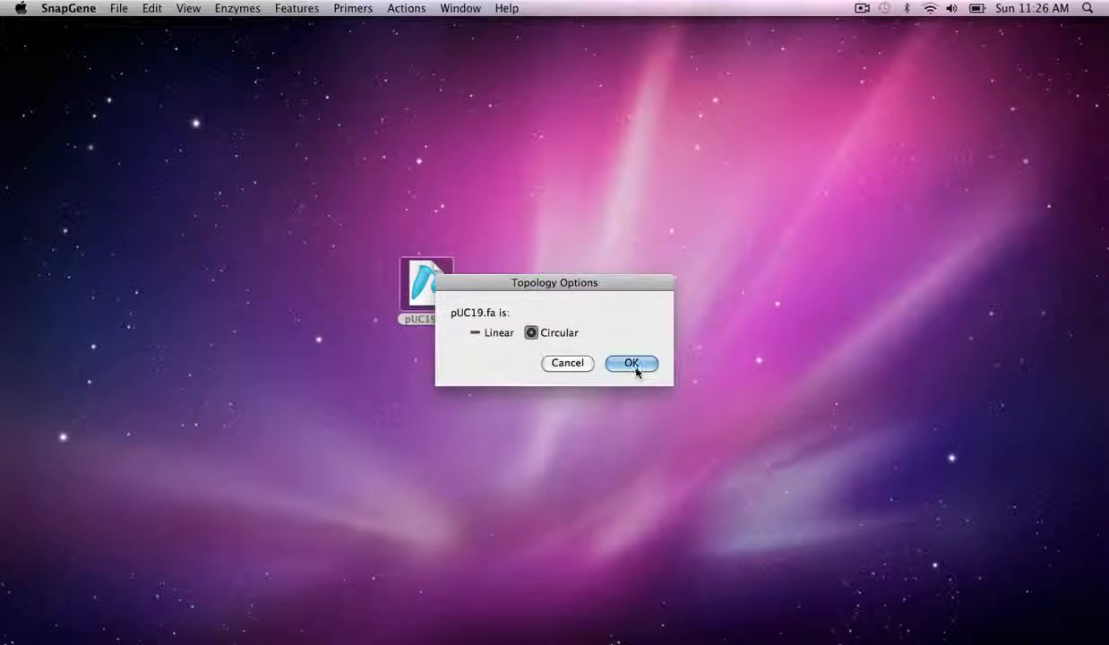
click(630, 362)
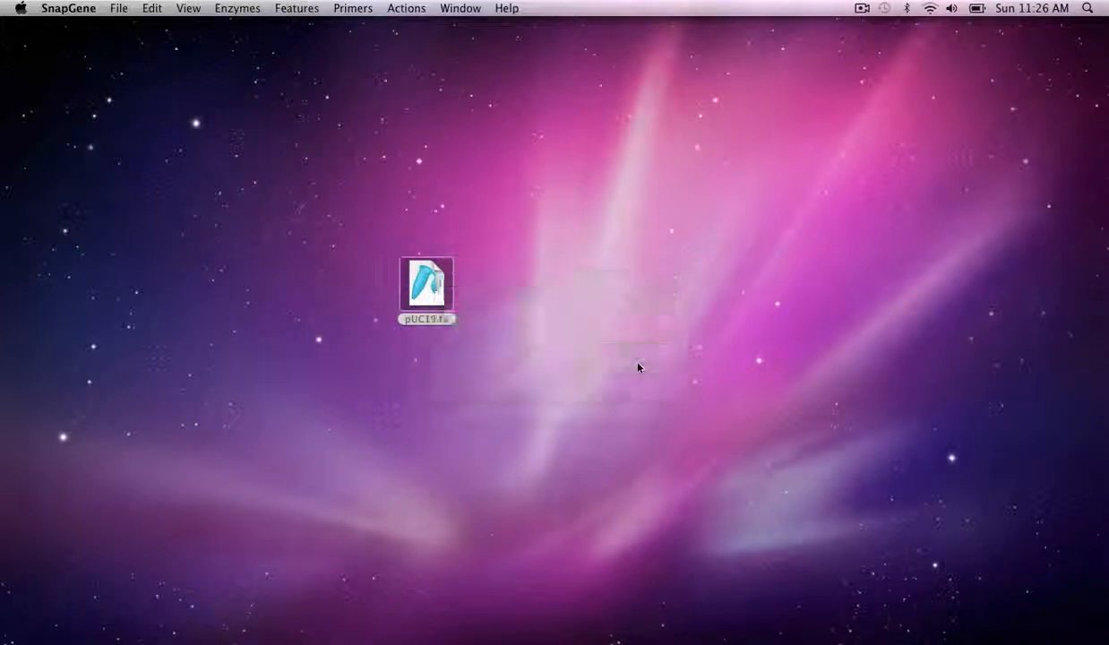
View the 2686 bp pUC19 circular map with its unique 6+ cutter sites.
double_click(426, 288)
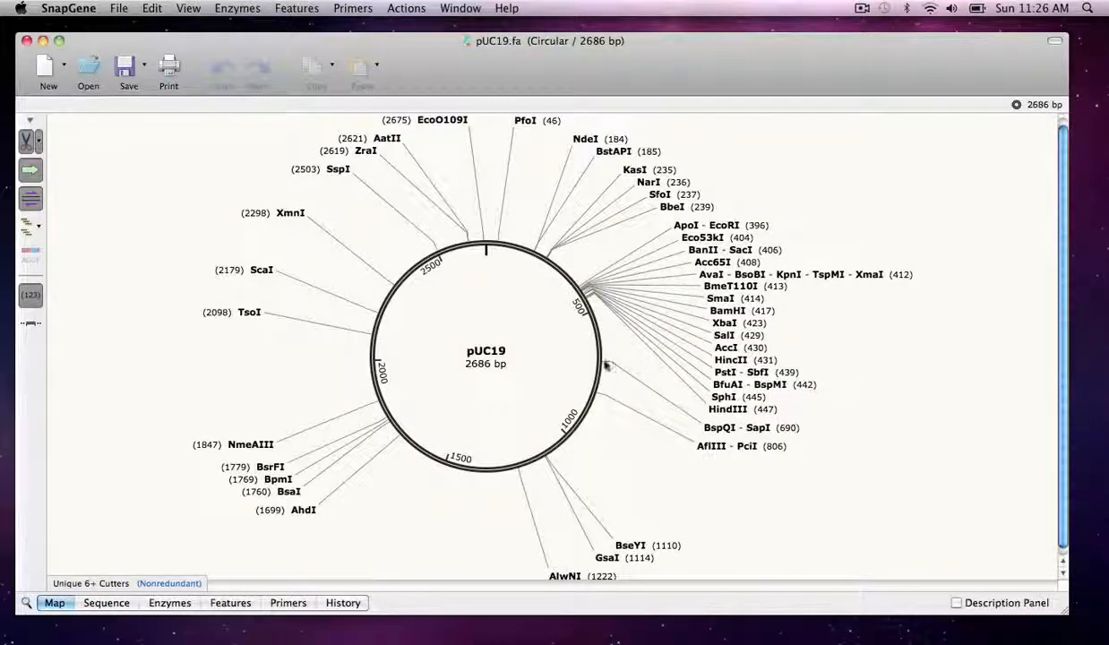
mouse_move(129, 355)
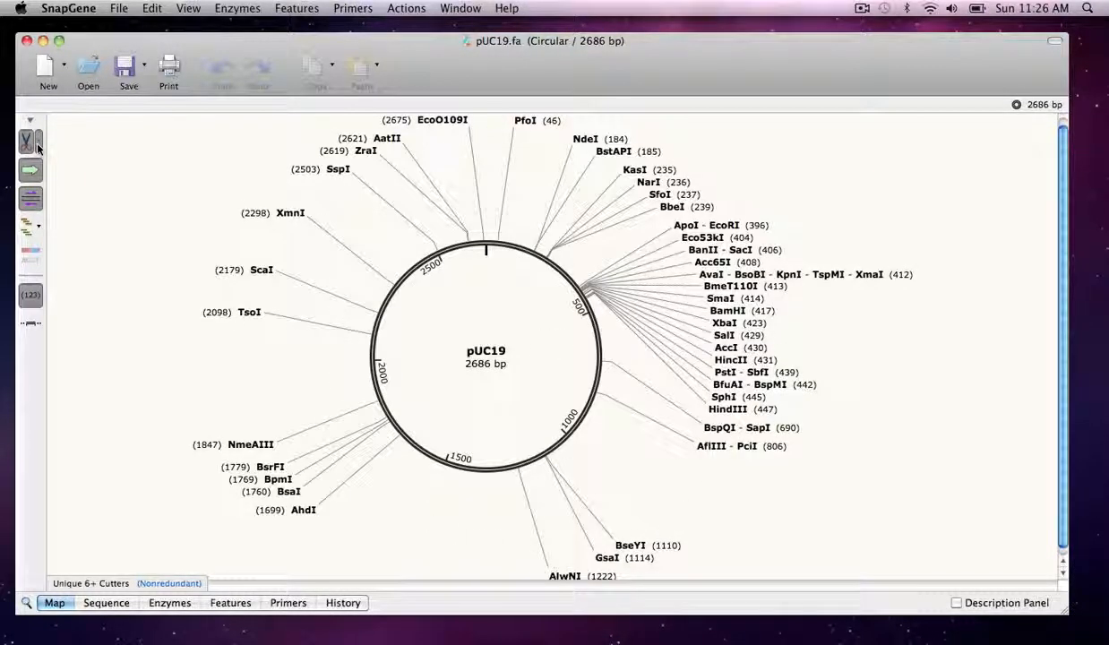
click(29, 142)
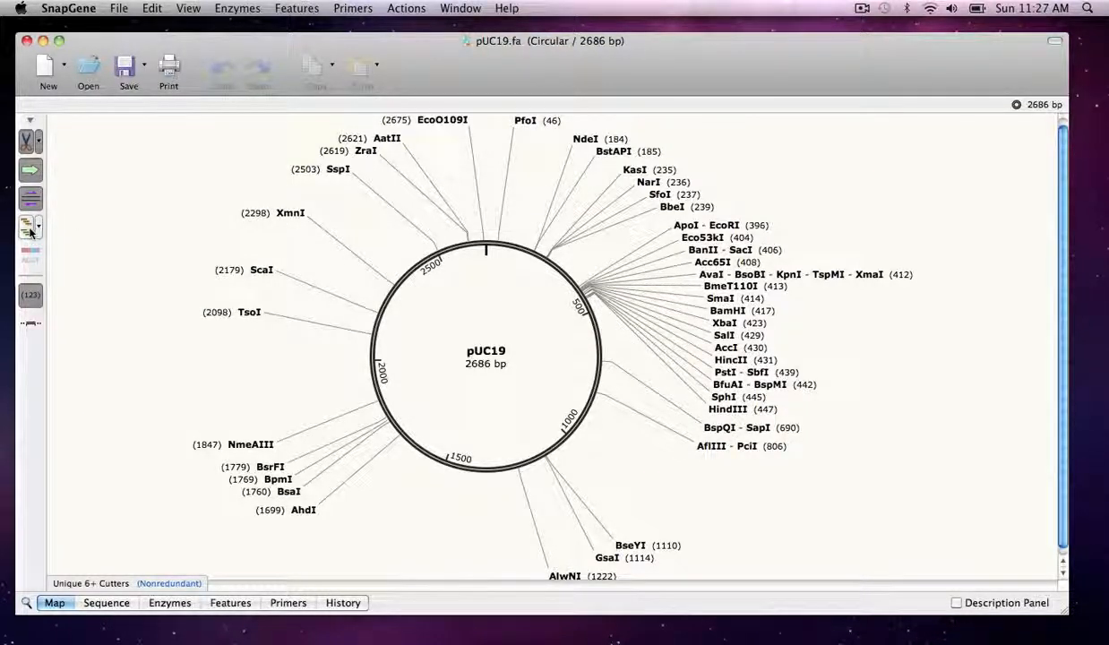
mouse_move(29, 228)
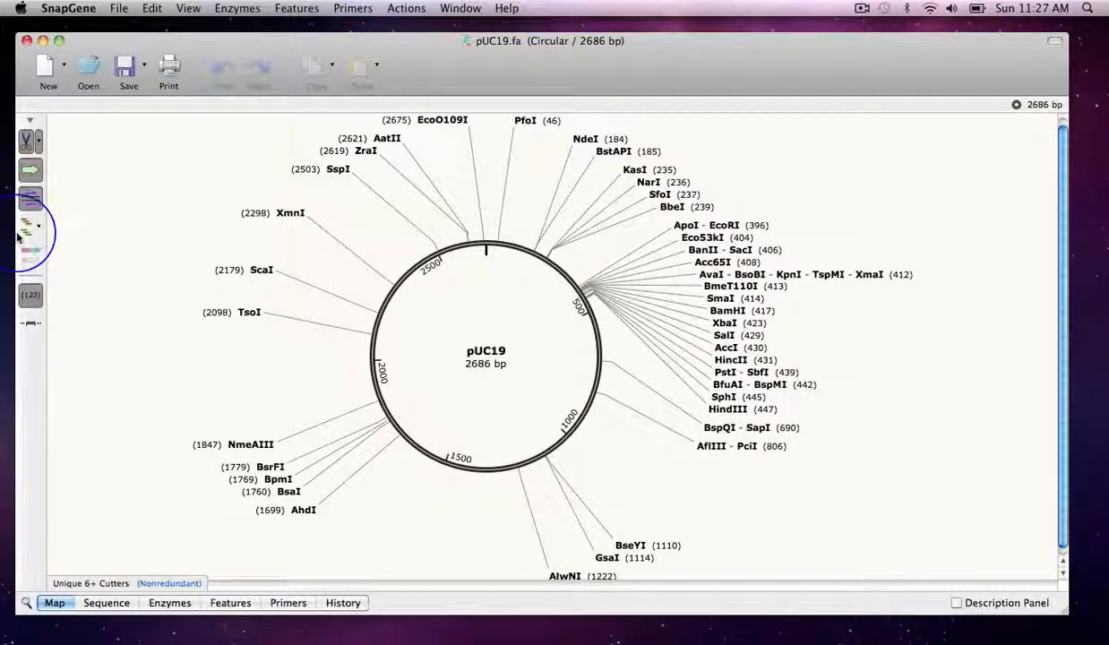
mouse_move(27, 224)
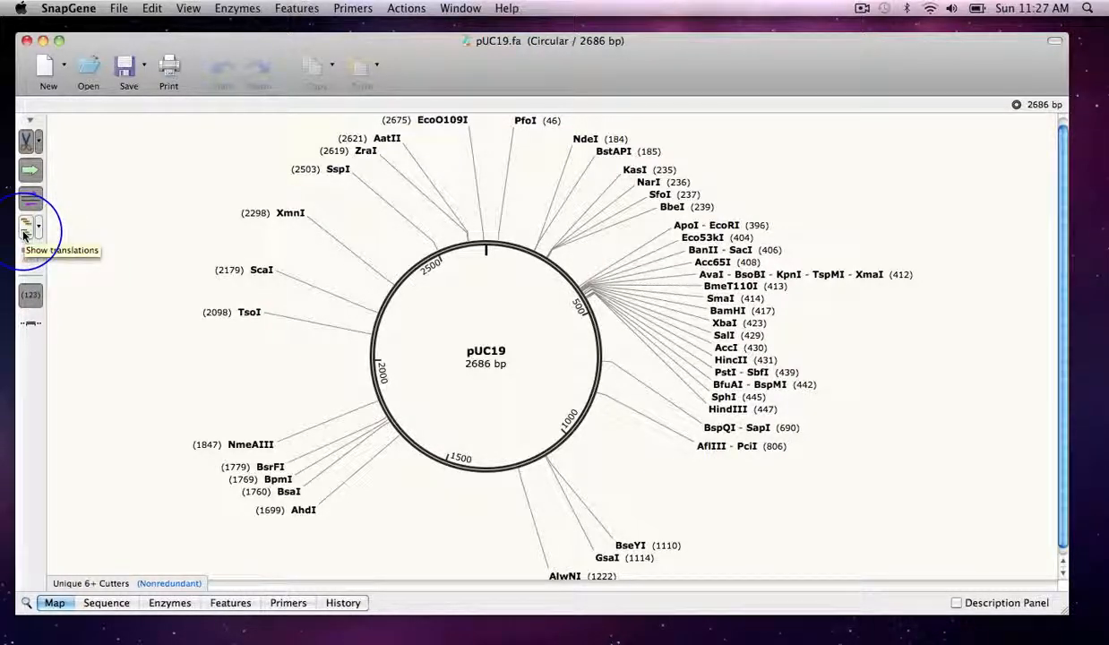
Show ORFs on the map and select the 861 bp ORF spanning 1626–2486.
click(25, 226)
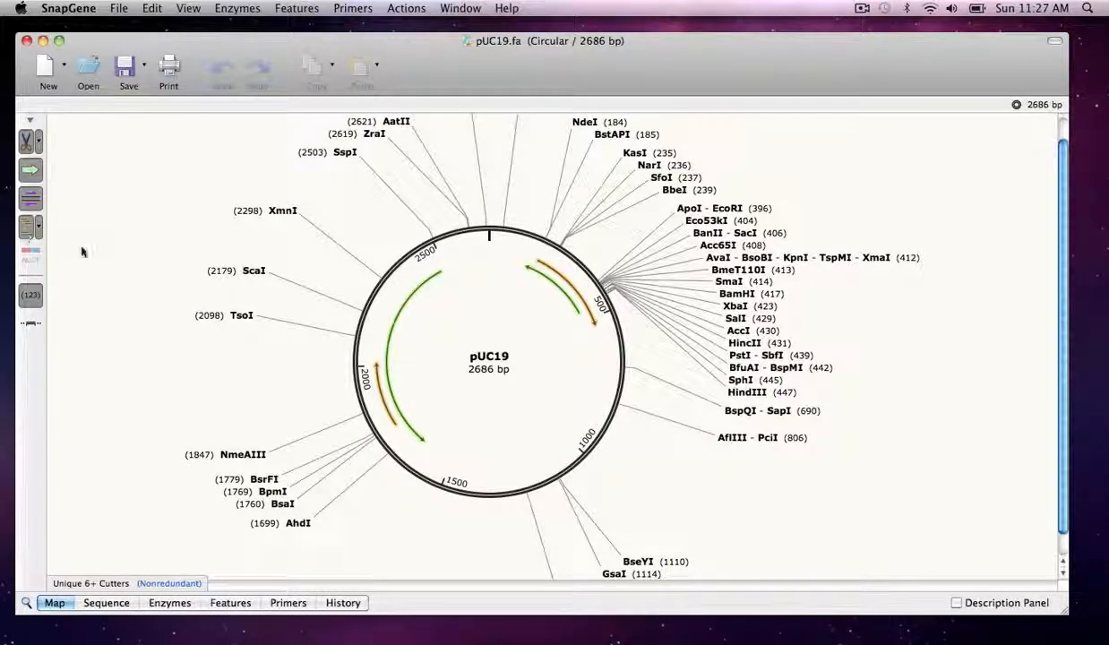
mouse_move(396, 322)
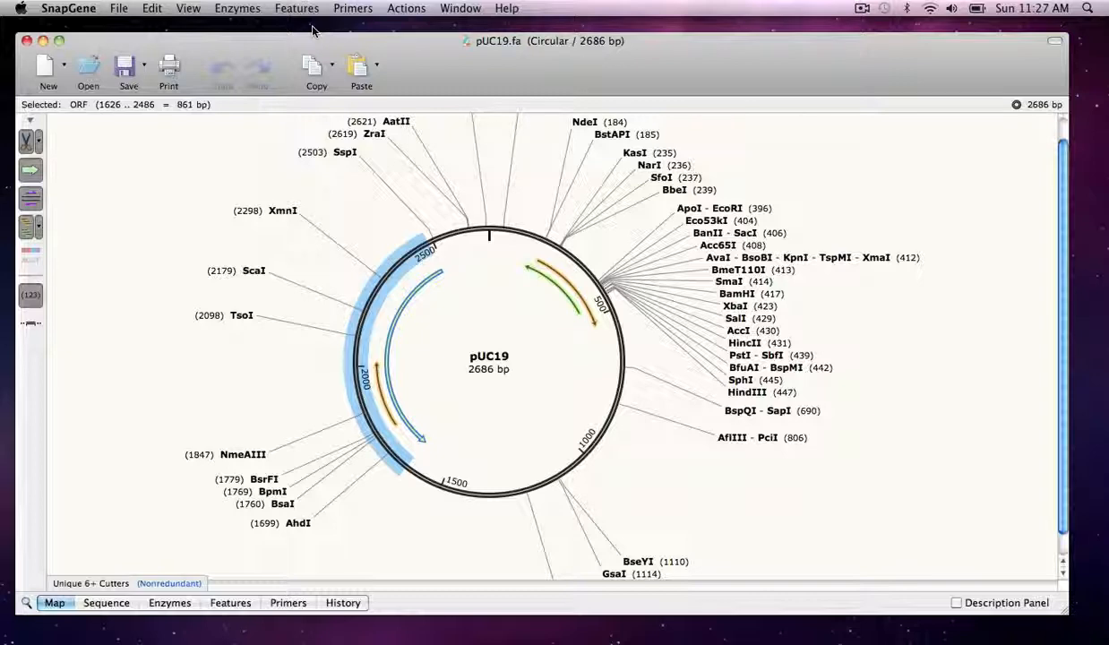
click(295, 7)
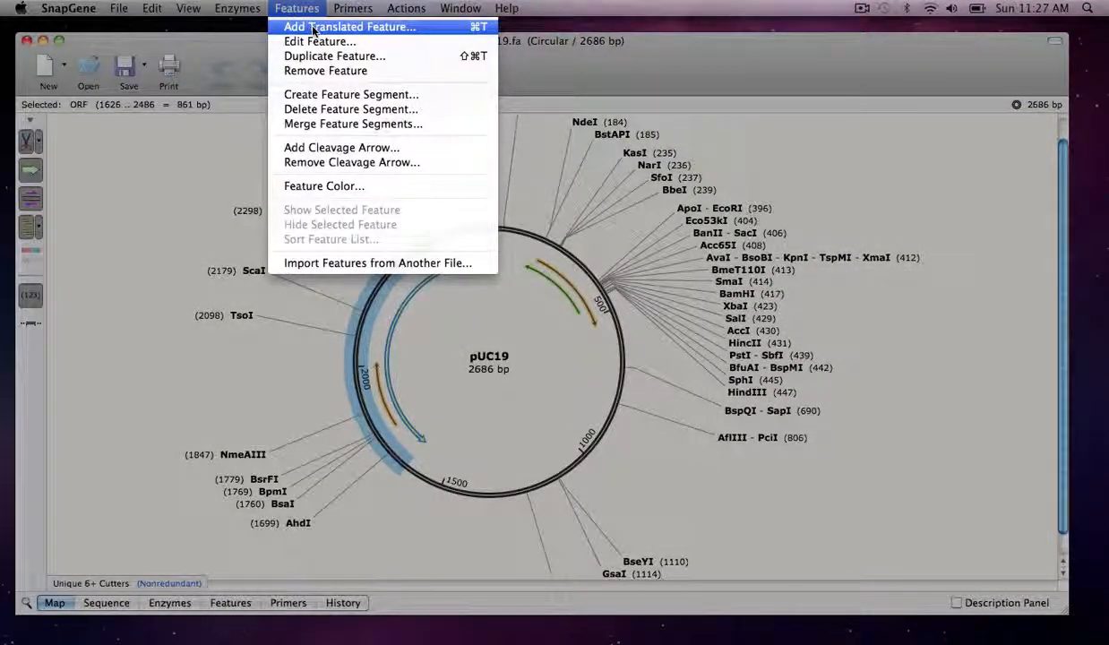
Add a red translated feature Amp-R with product beta-lactamase for the selected ORF.
click(349, 27)
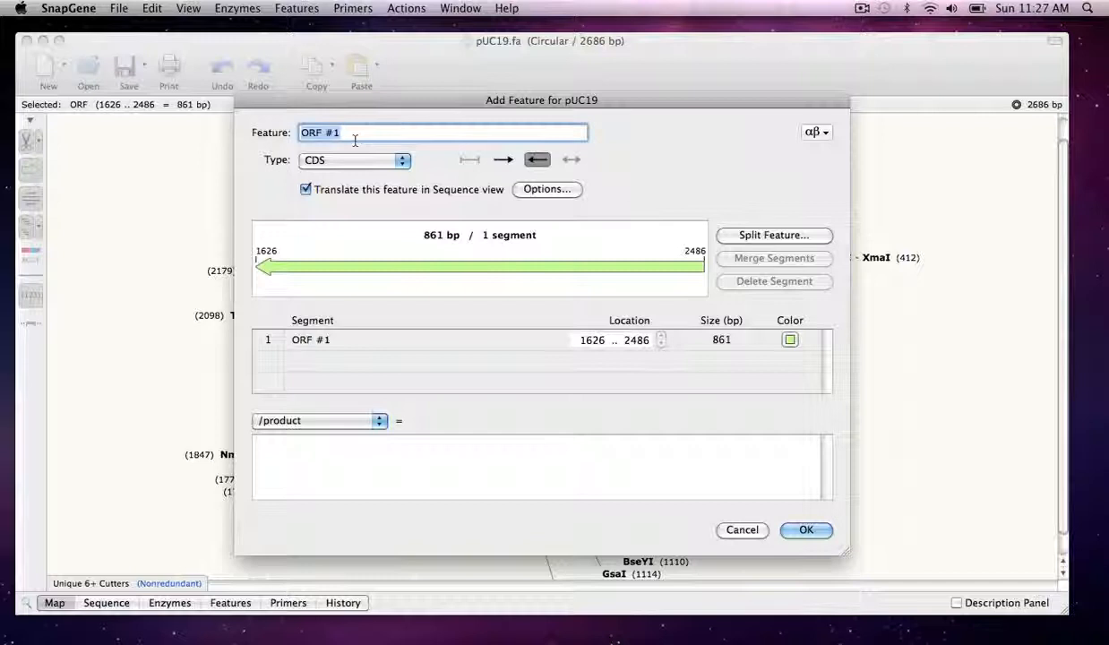
text(Amp-R)
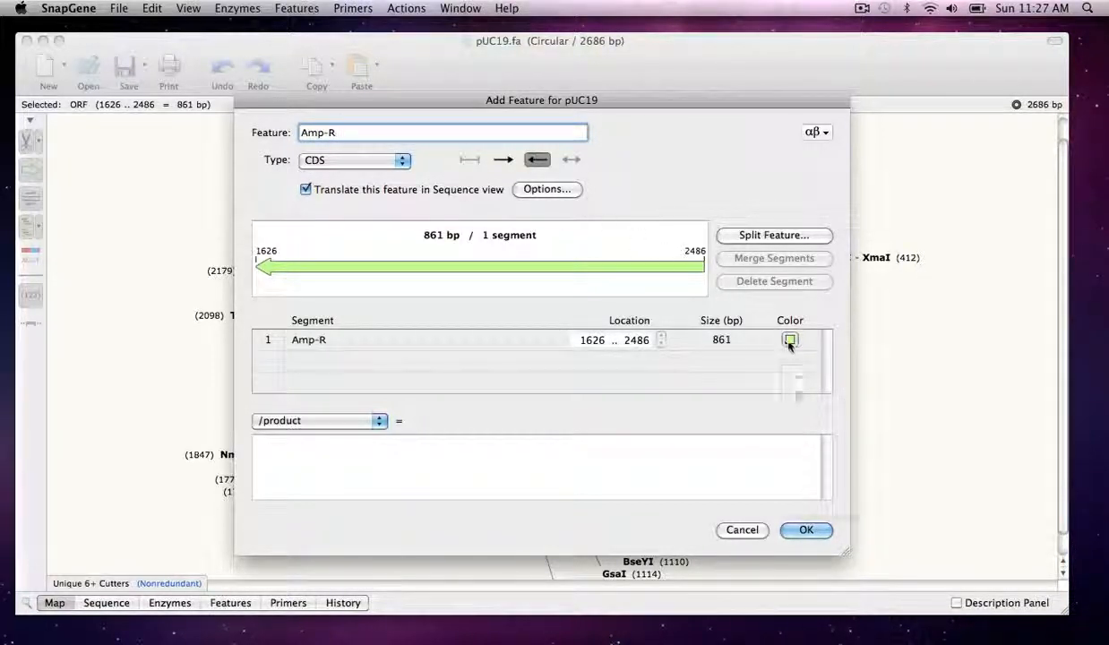
click(790, 340)
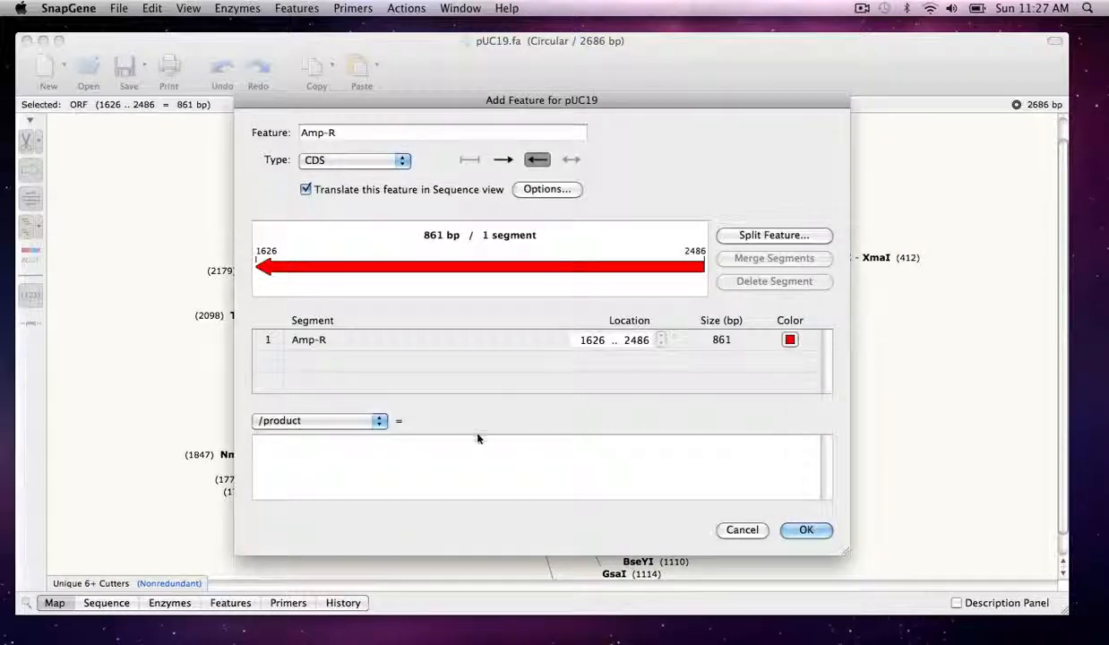
text(beta)
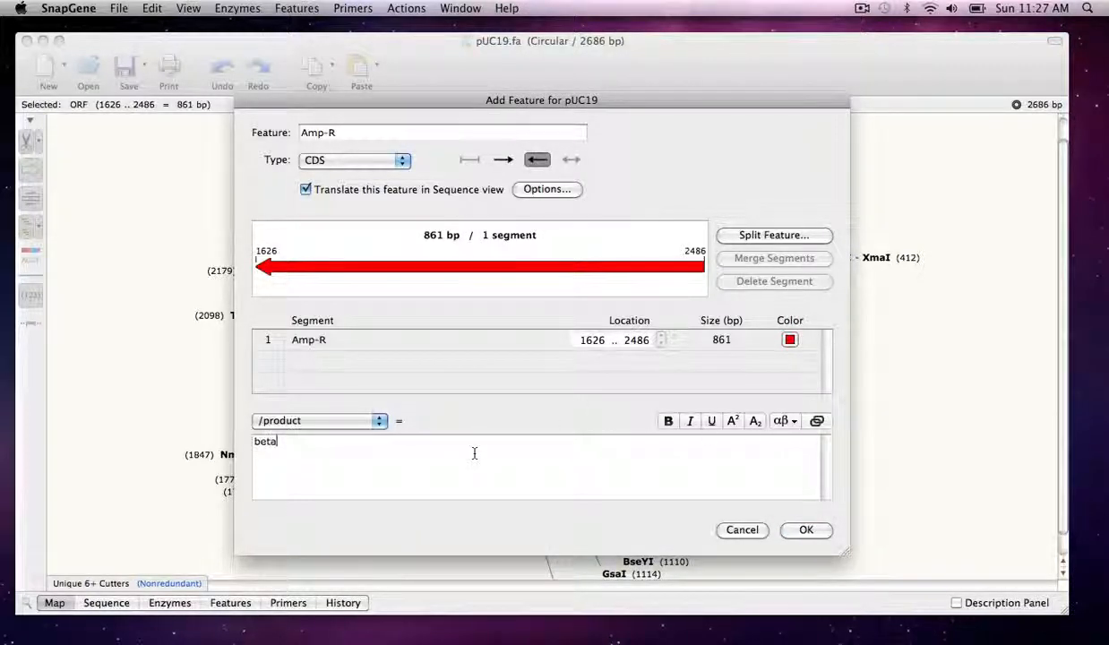
text(-lactamase")
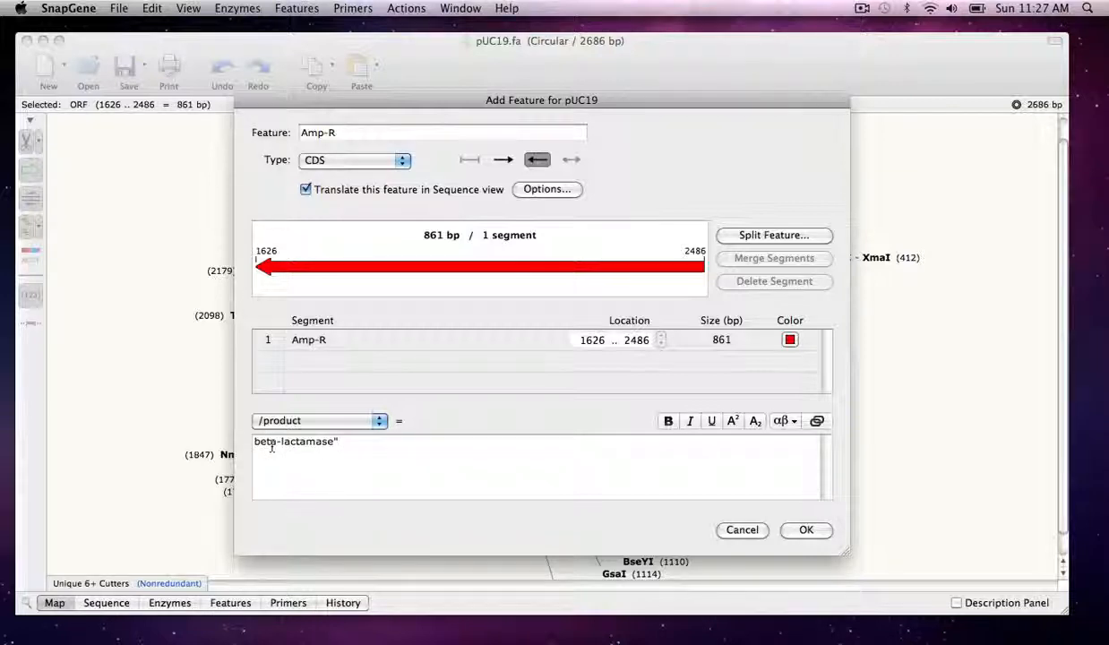
click(804, 530)
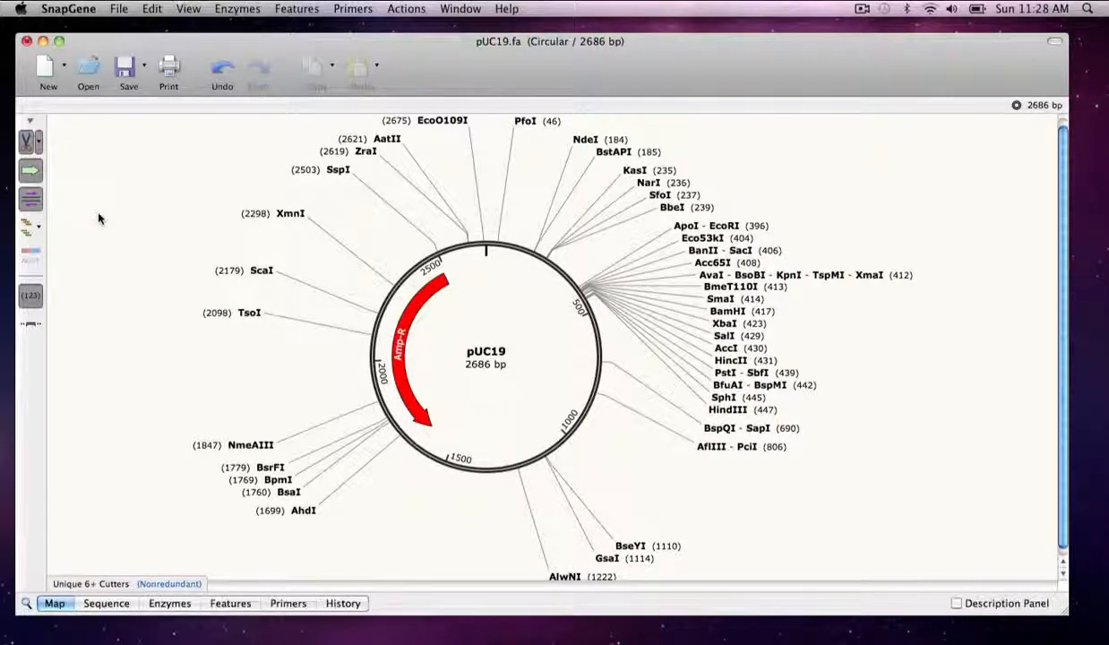
Select the EcoRI–HindIII region and switch to the sequence view.
click(723, 226)
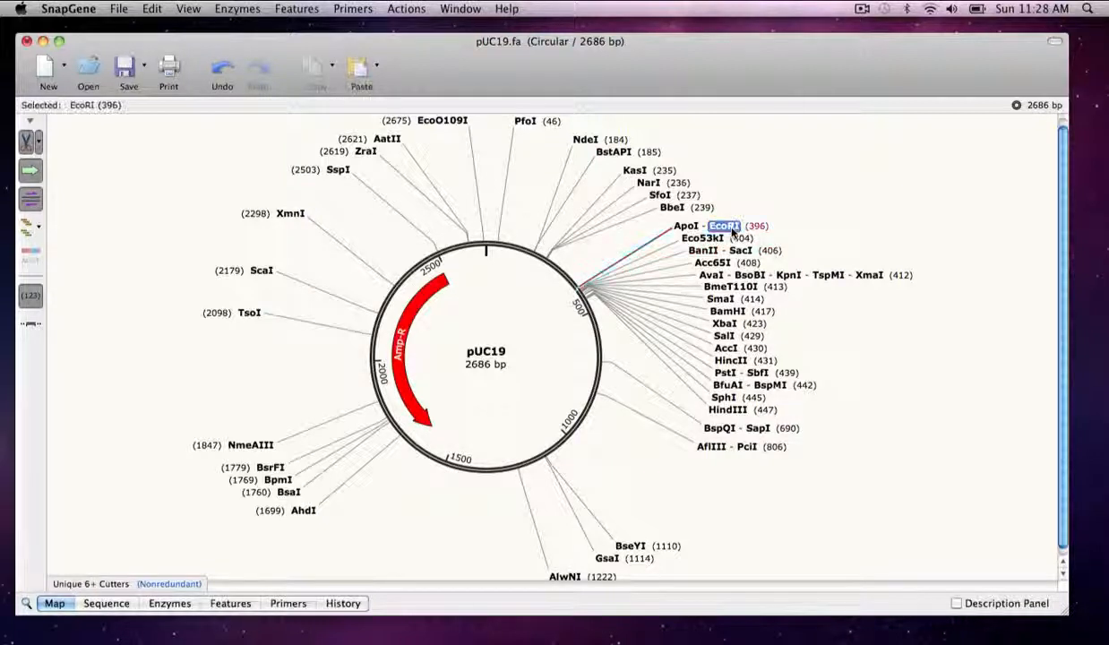
click(727, 408)
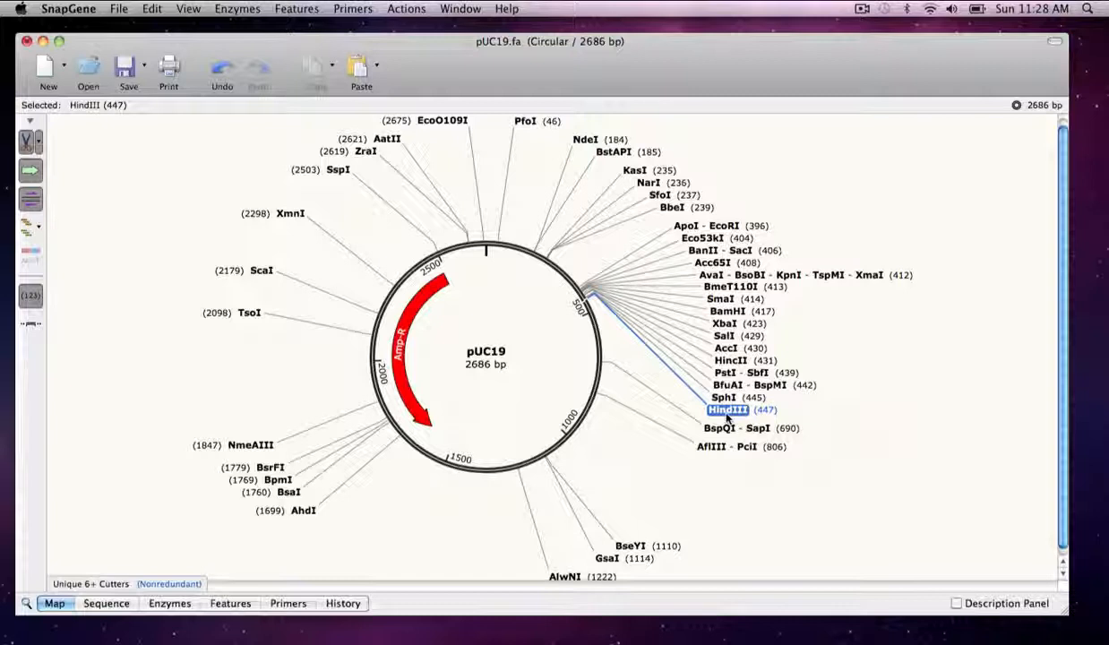
mouse_move(874, 439)
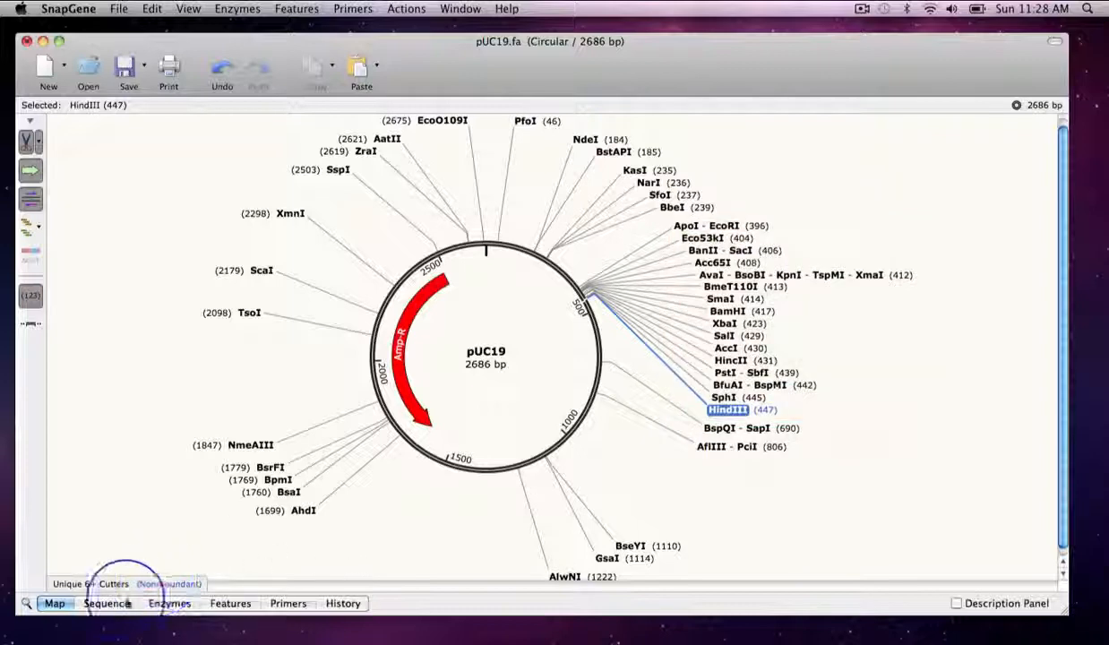
click(106, 602)
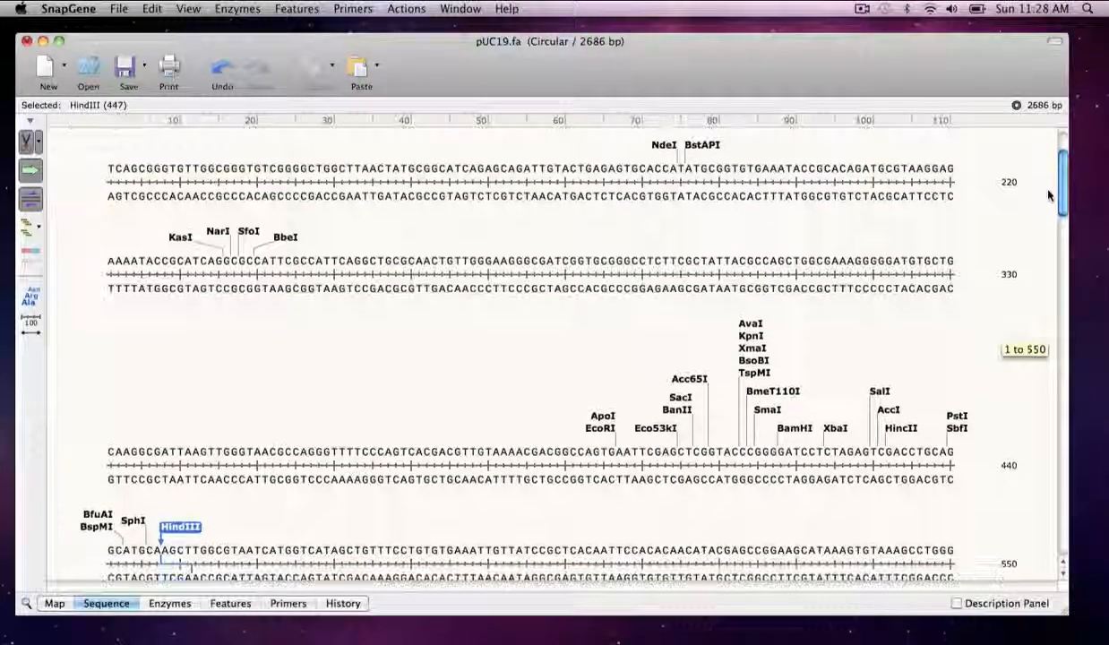
Add a feature named MCS over the selected bases 397–451.
scroll(down, 3)
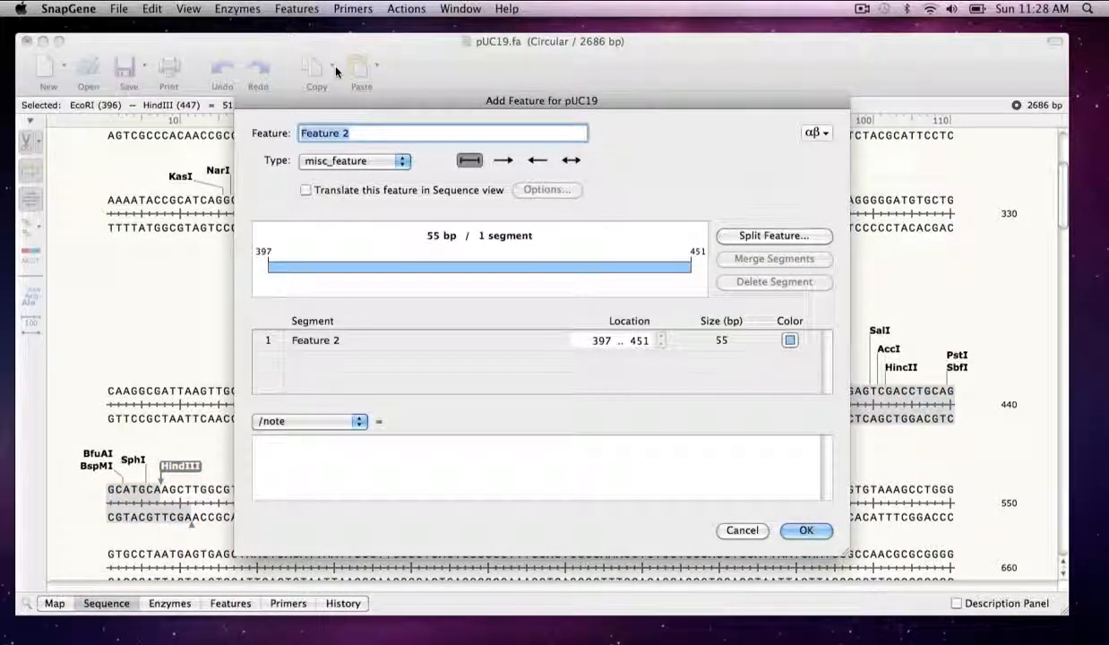
text(MCS)
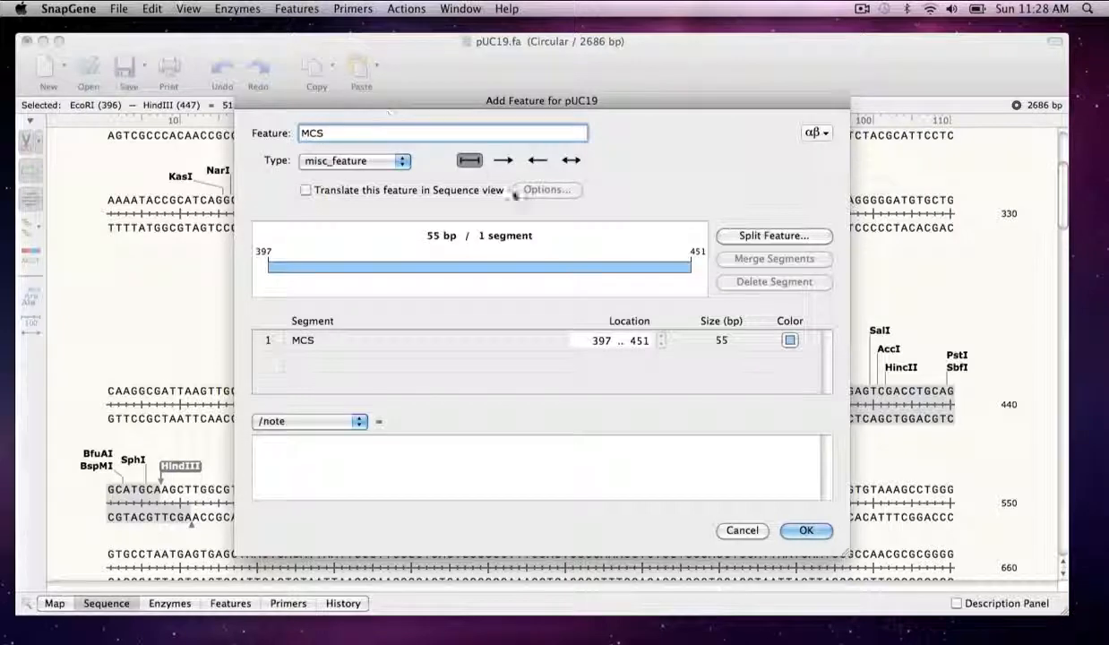
click(804, 530)
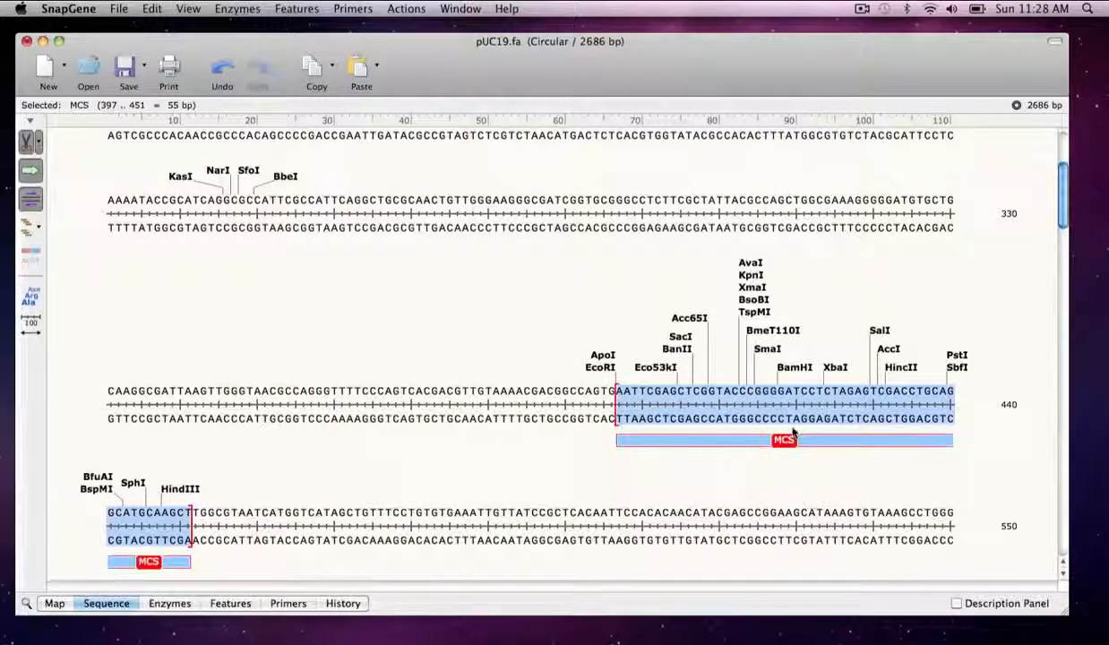
Show the Amp-R translation with three-letter amino acid codes.
scroll(down, 3)
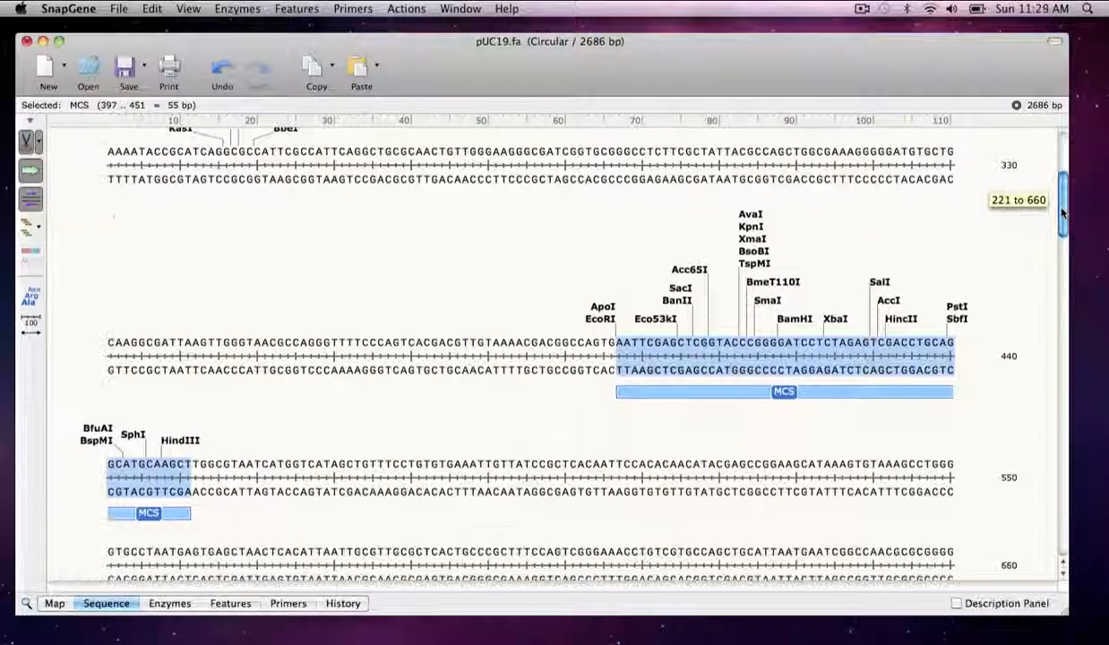
scroll(down, 3)
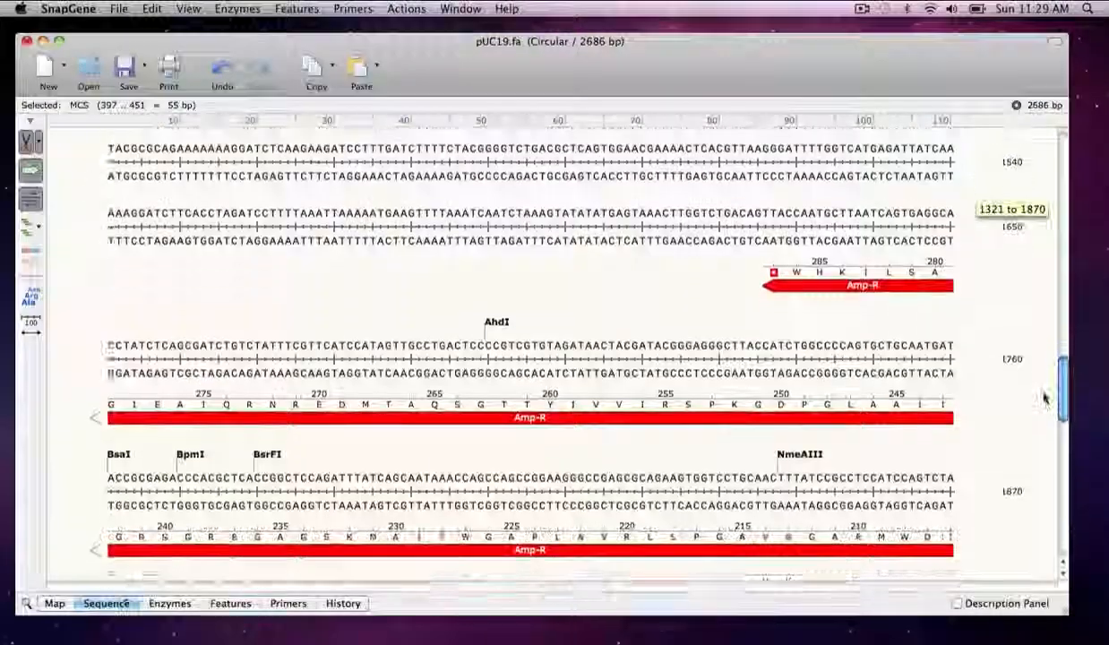
scroll(down, 3)
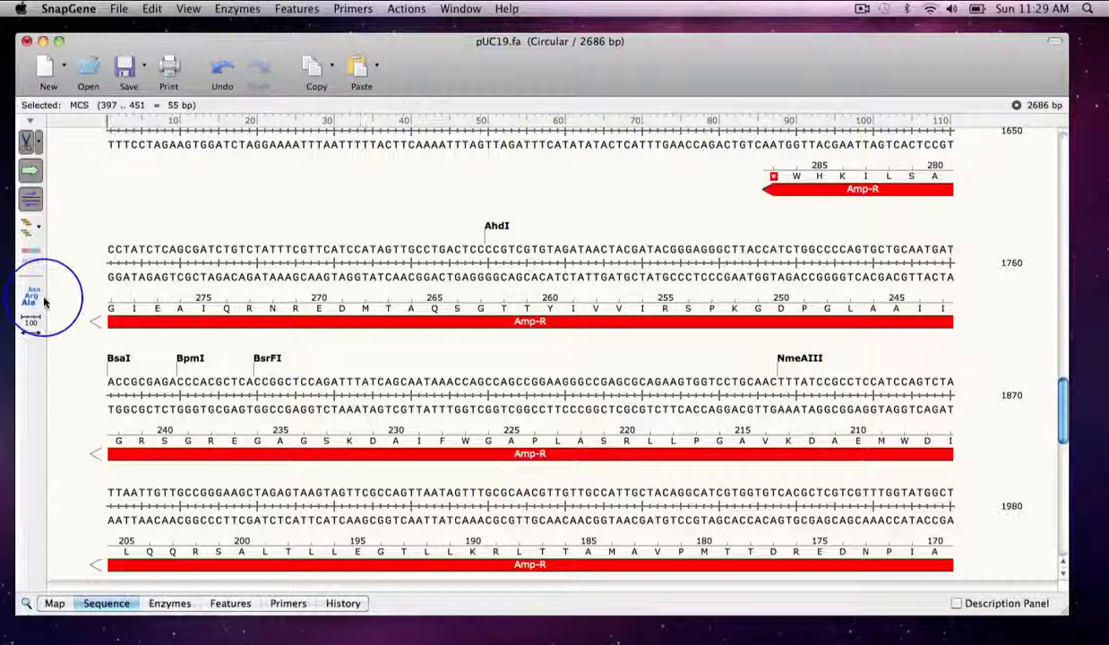
click(29, 298)
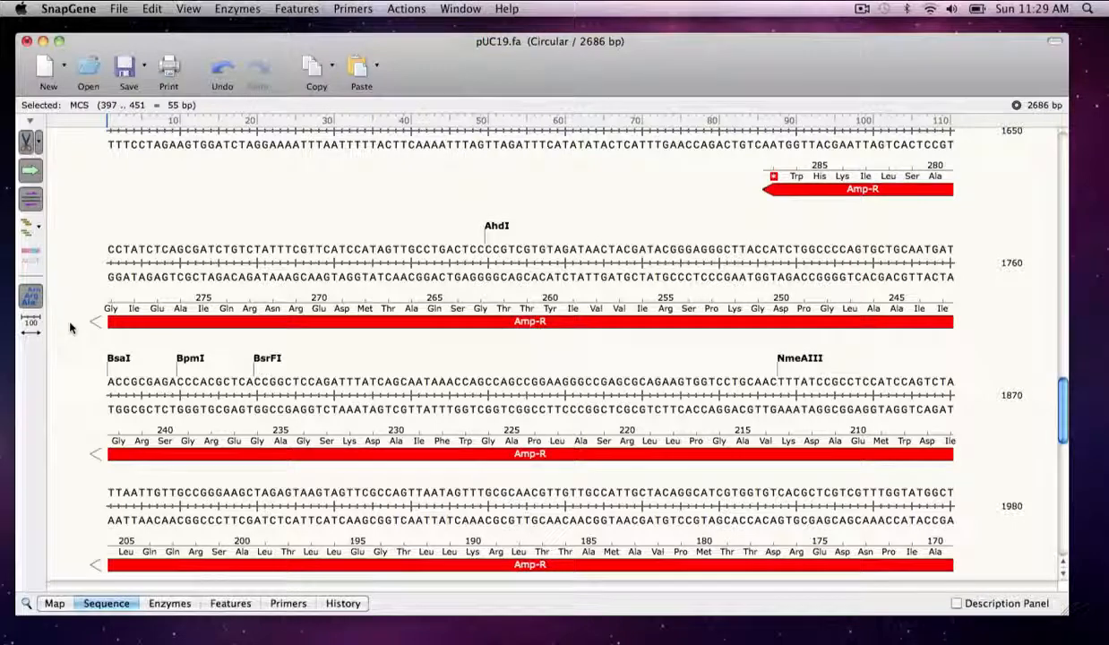
mouse_move(97, 208)
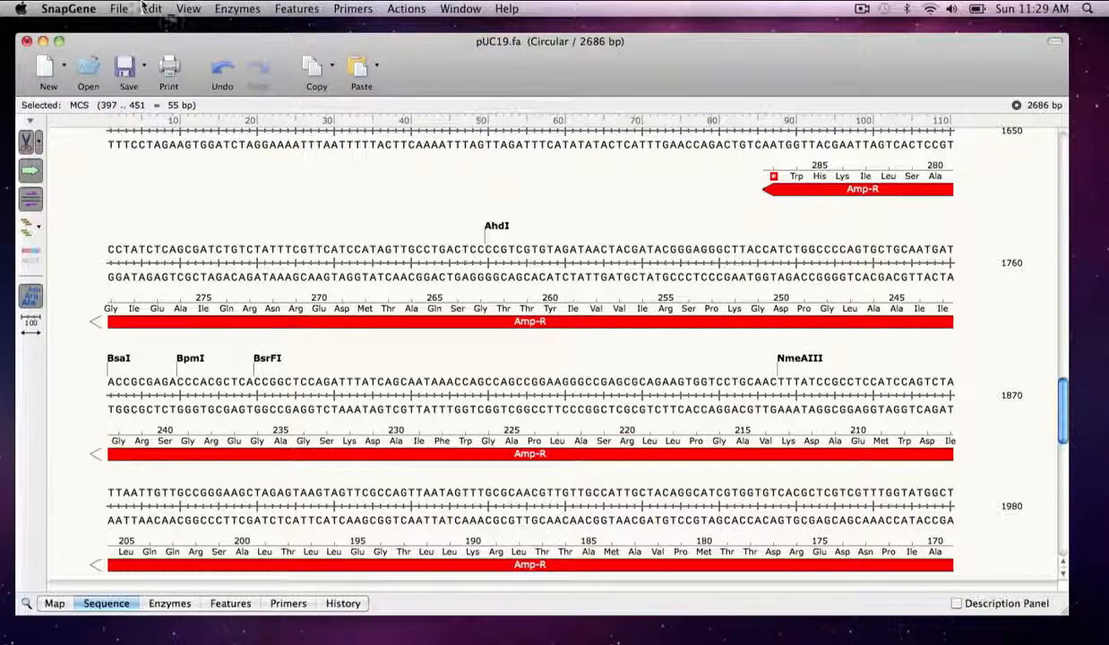
Find GTAAAACGACGGCCAGTG in pUC19 at bases 379–396 and close the search.
click(151, 7)
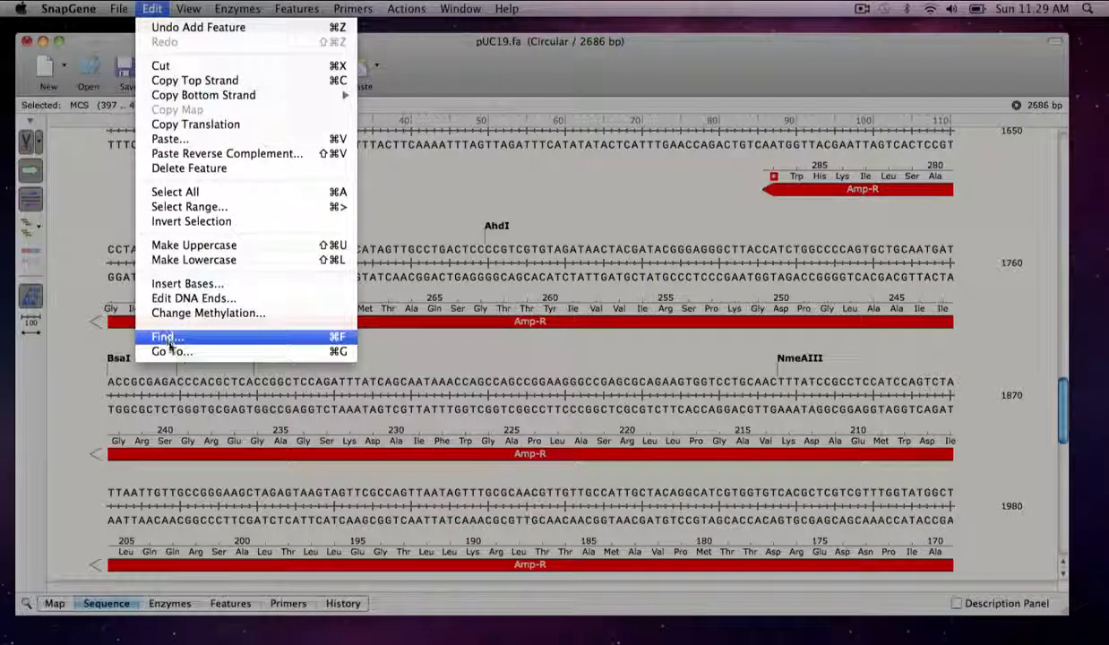
click(167, 336)
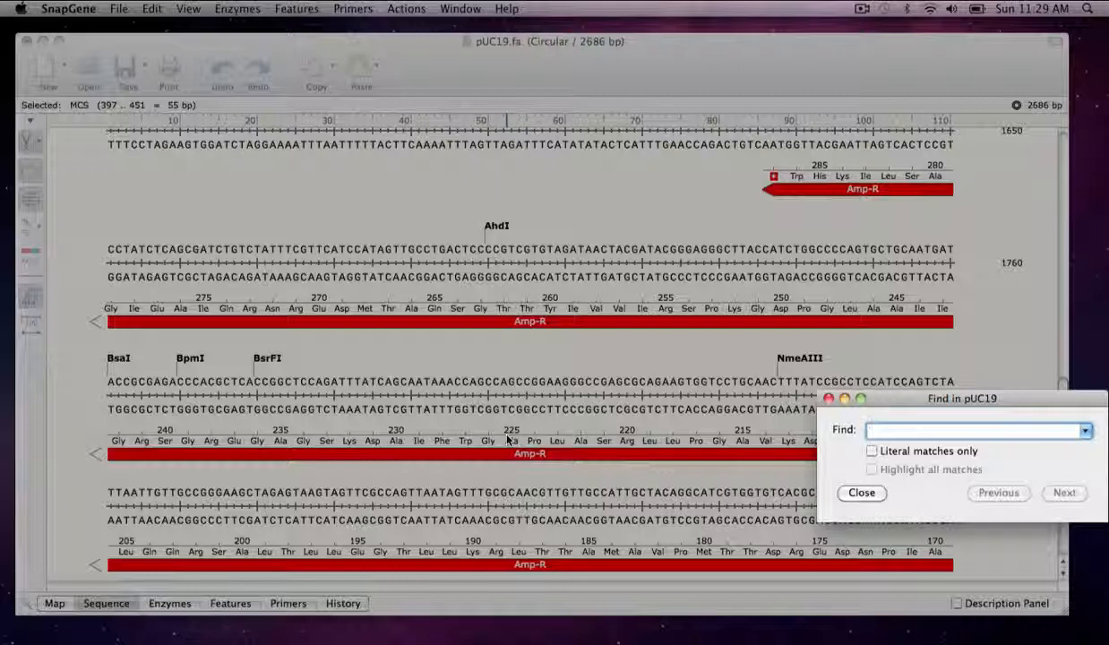
text(GTAAAACGACGGCCAGTG)
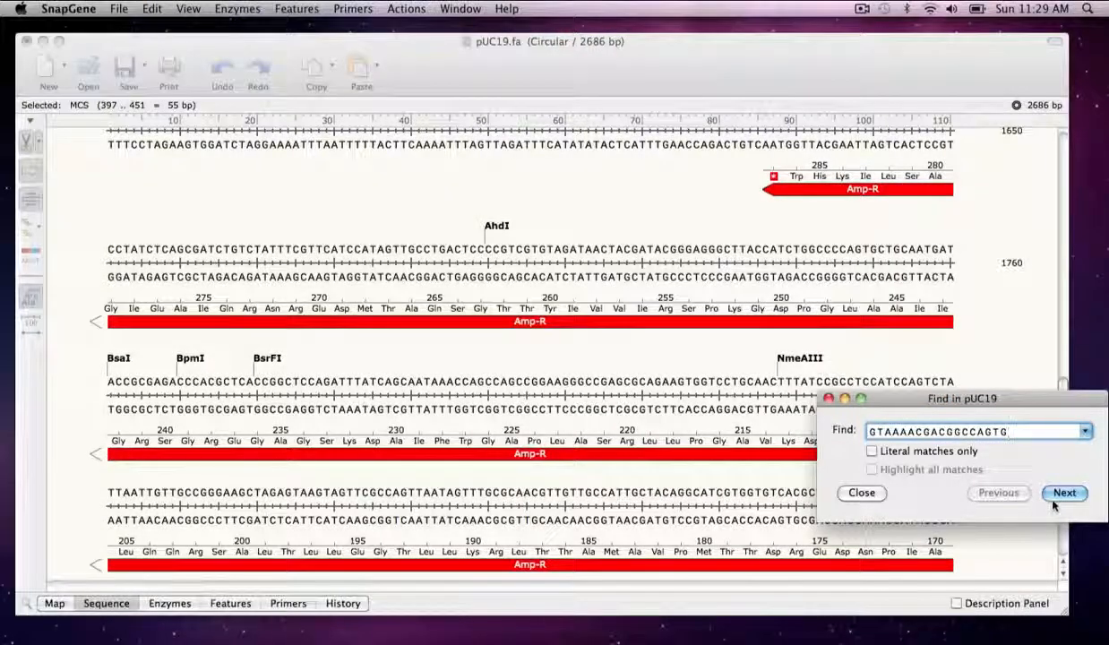
click(1064, 492)
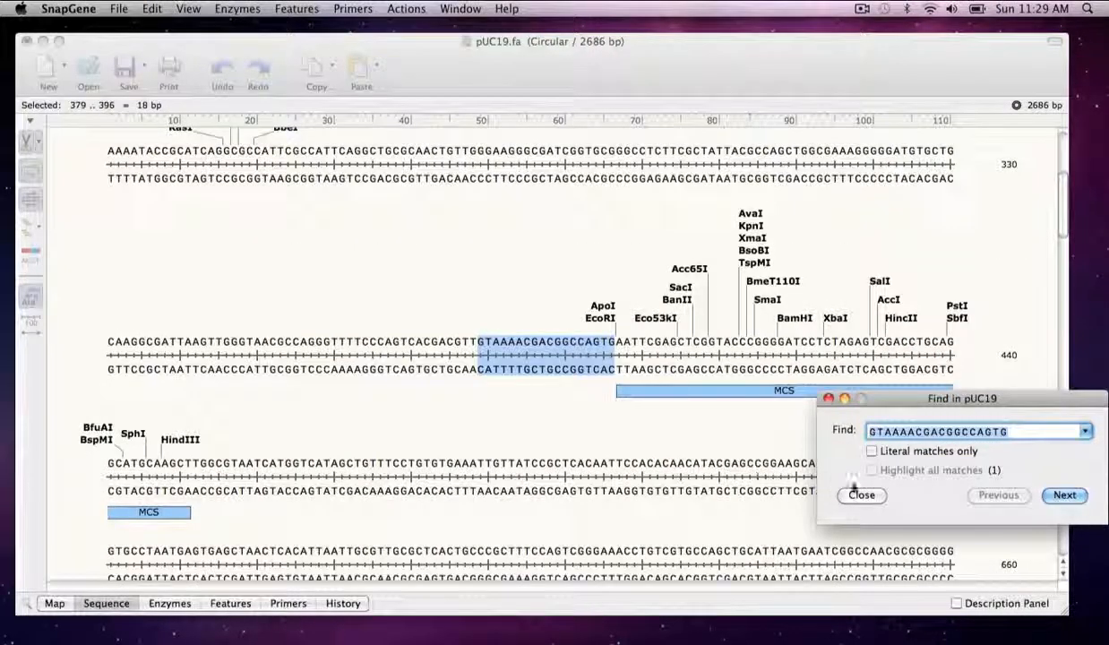
click(859, 494)
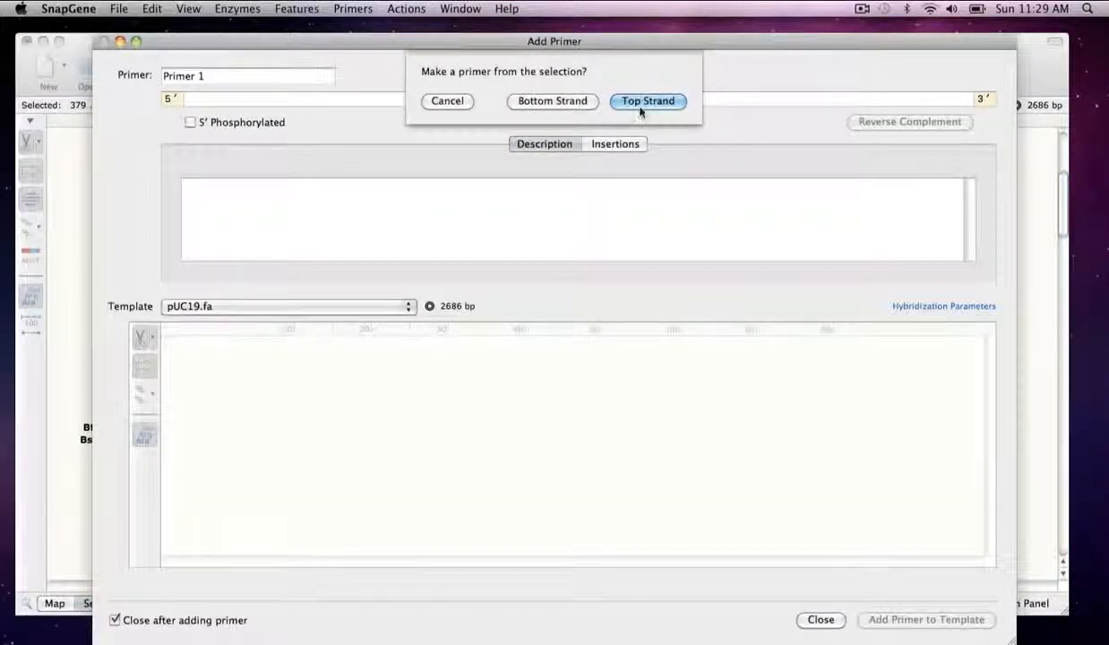
Add a top-strand primer named M13 forward binding bases 379–396.
click(649, 100)
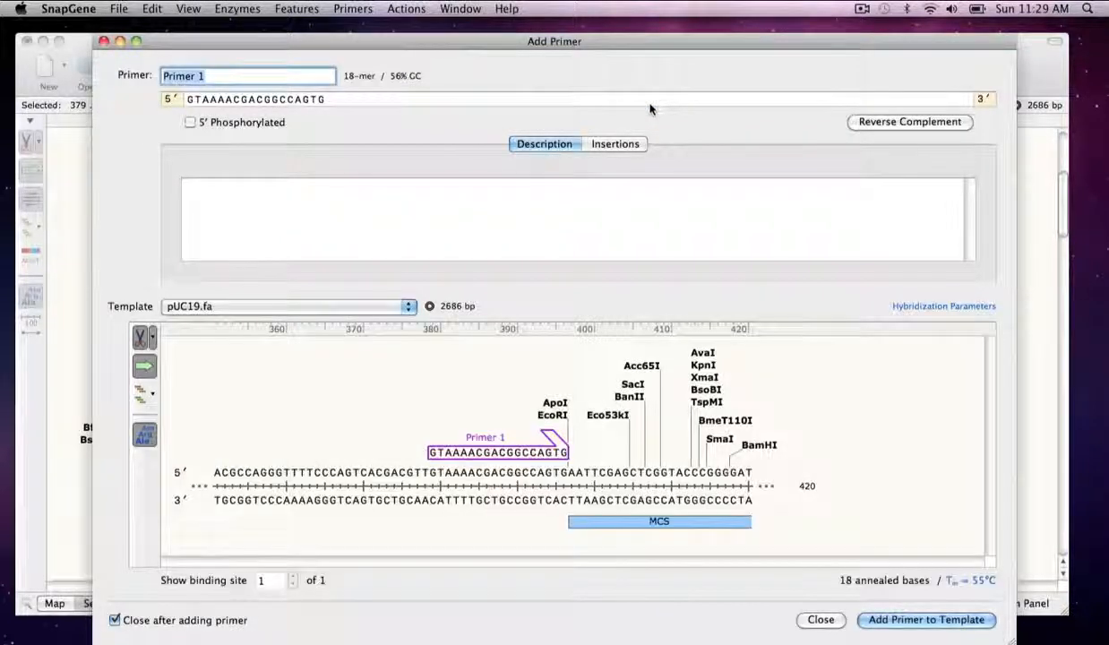
text(M)
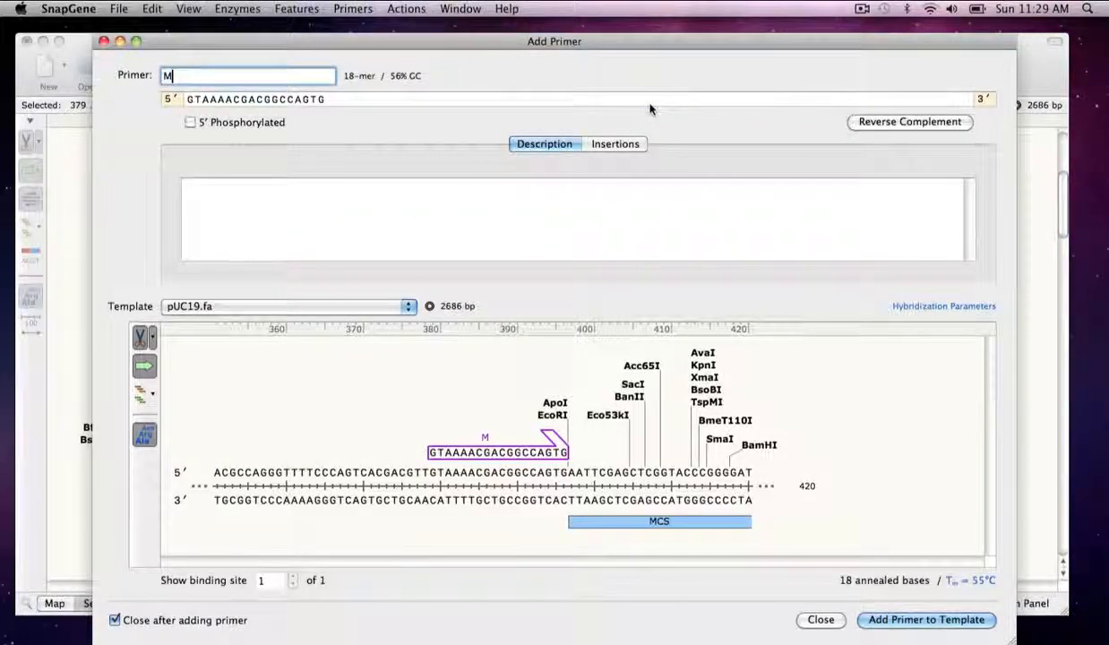
text(13 for)
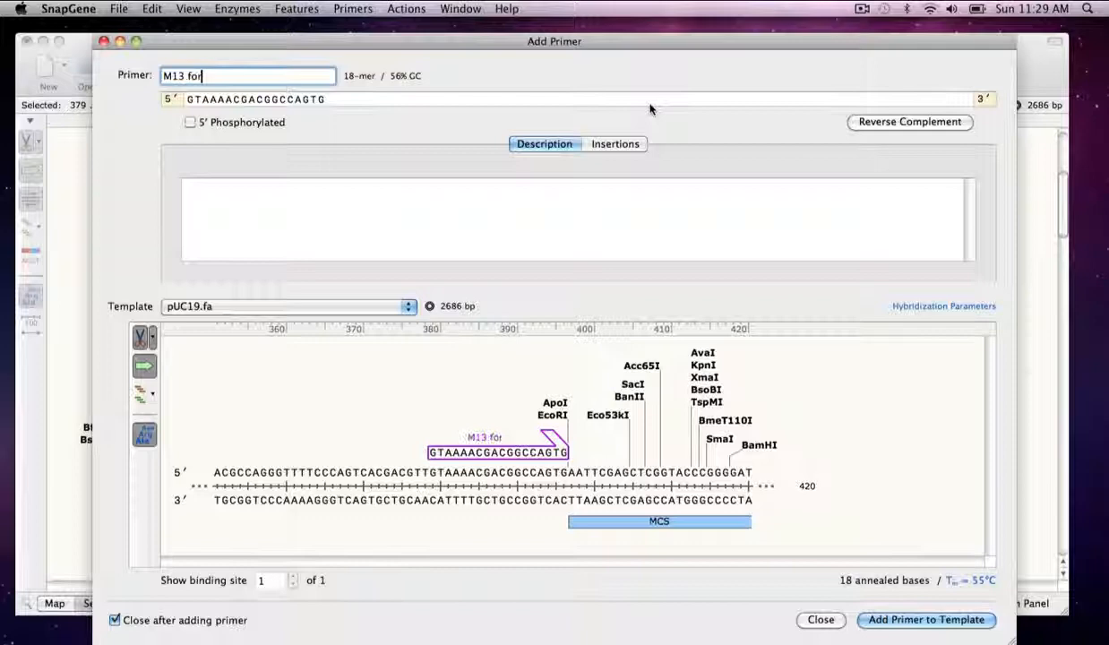
click(924, 619)
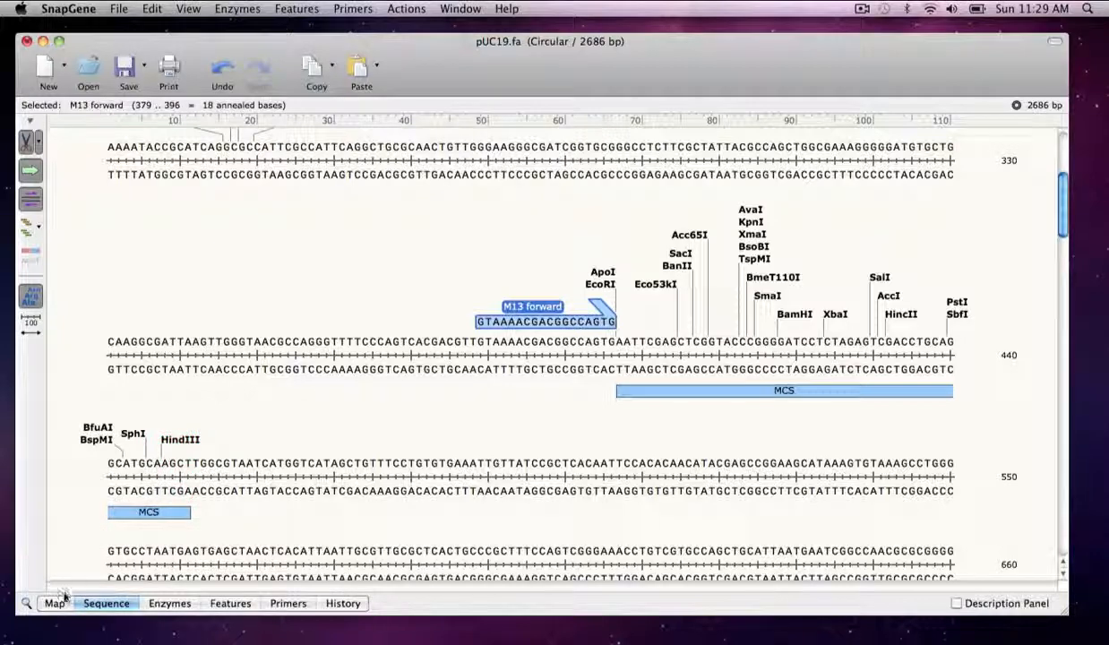
Return to the circular map, then show the restriction enzyme list.
click(54, 601)
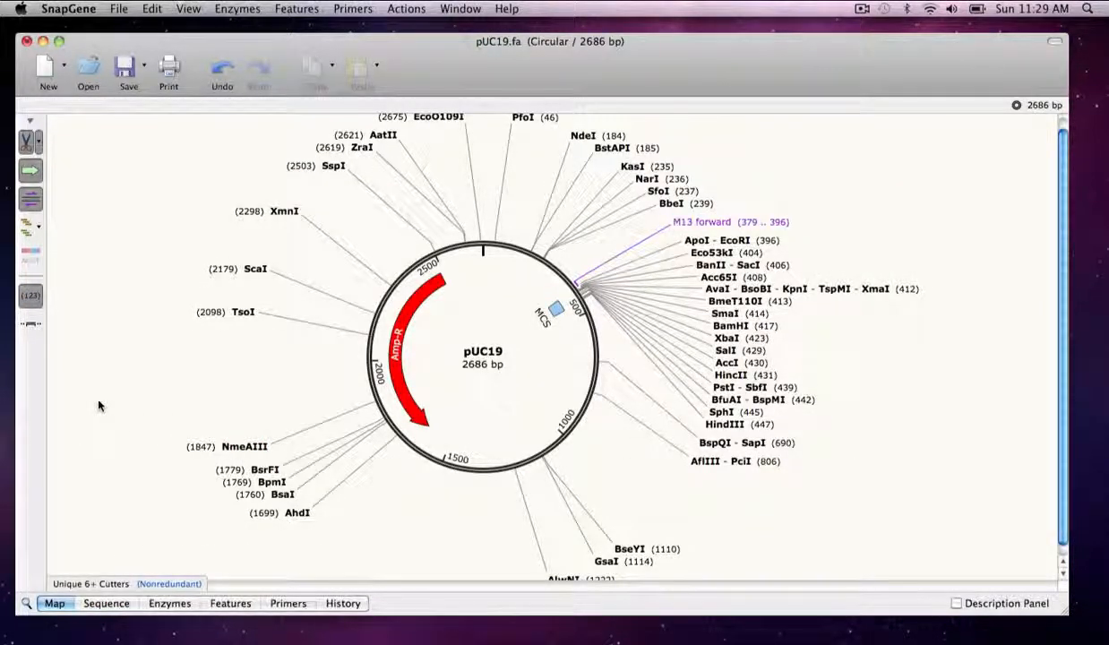
mouse_move(874, 240)
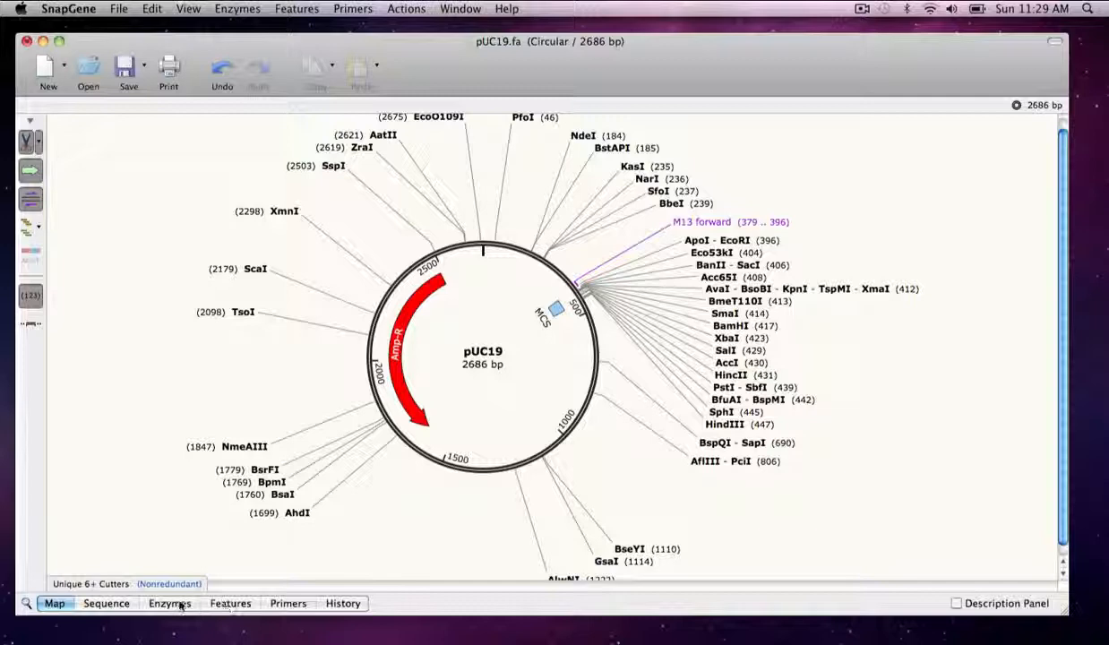
click(168, 601)
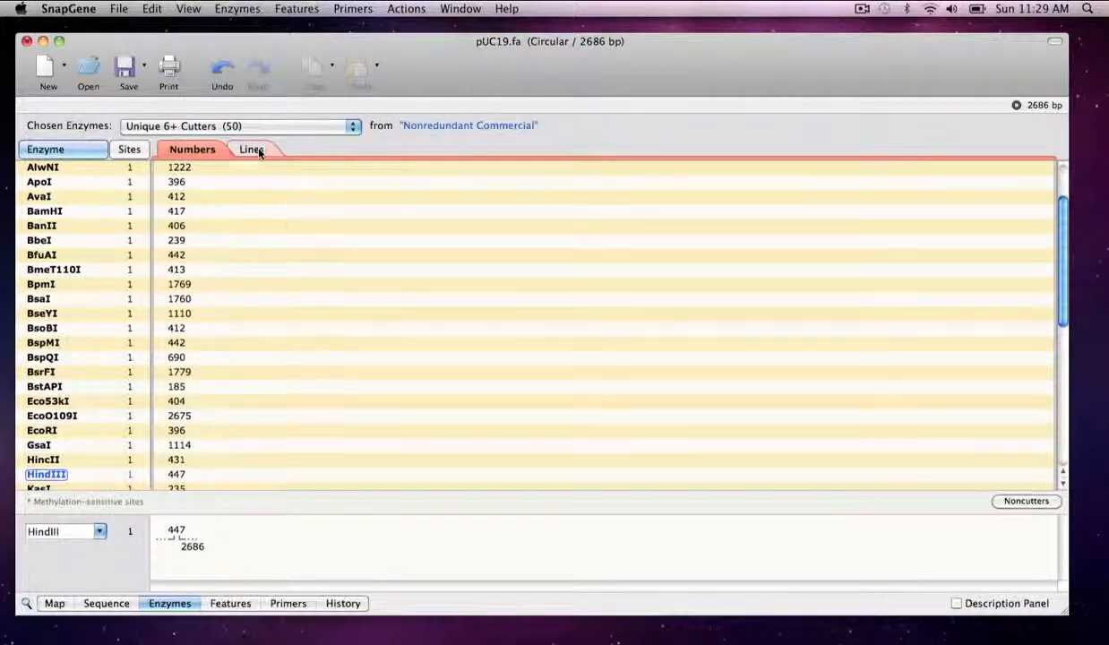
Show enzyme sites as lines, then review pUC19's features, primers and empty history, and list open documents.
click(251, 149)
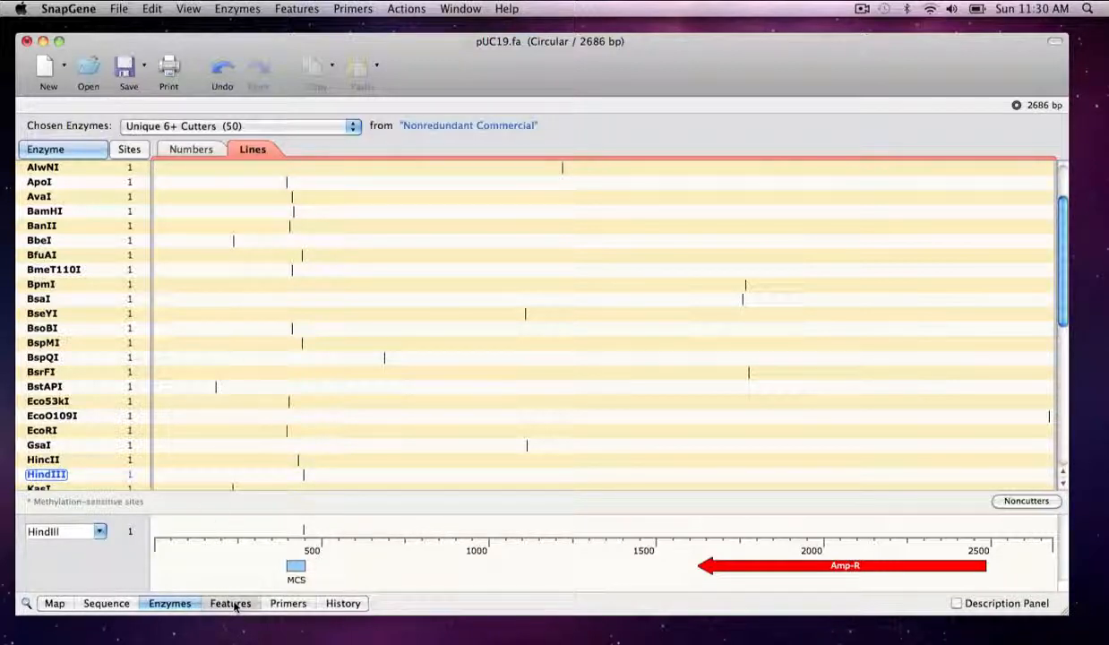
click(229, 602)
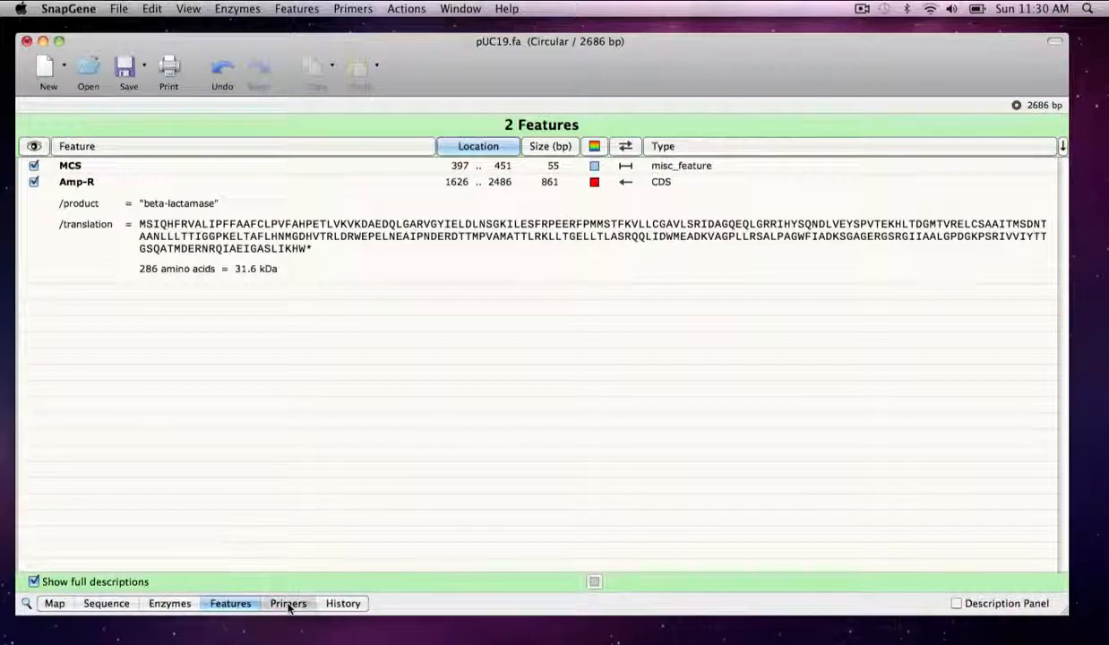
click(287, 602)
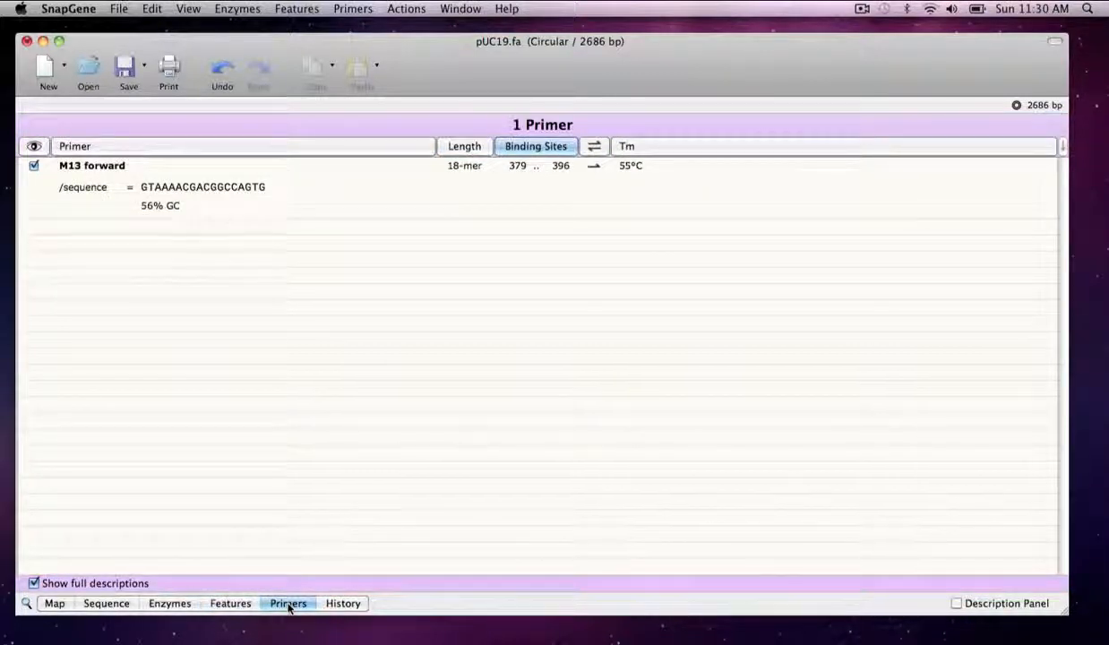
mouse_move(344, 602)
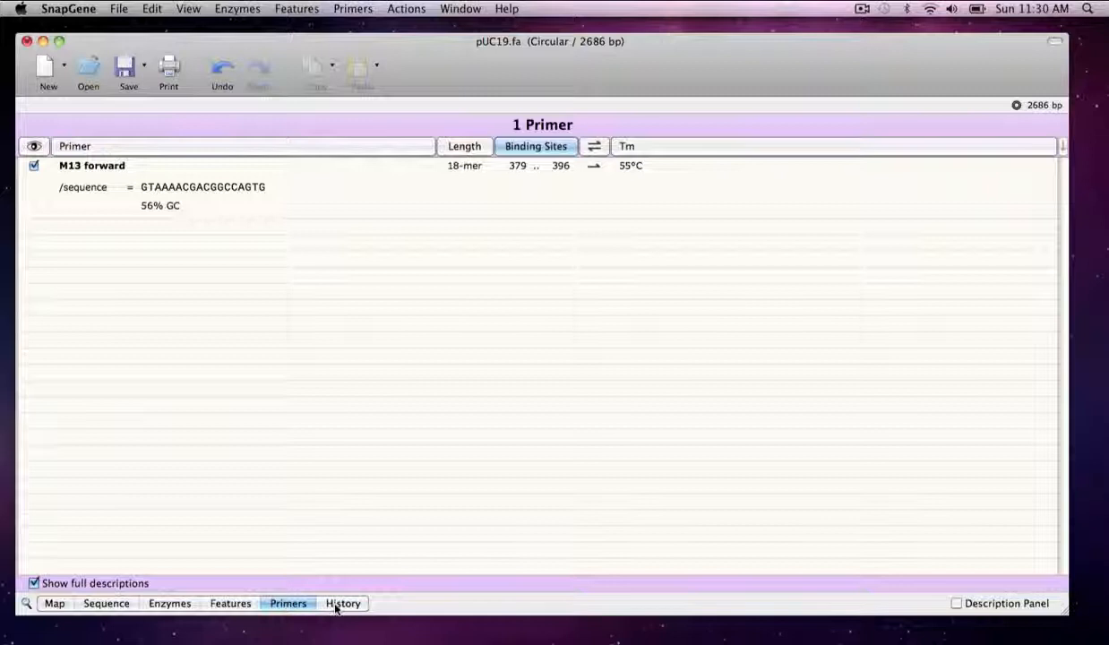
click(344, 602)
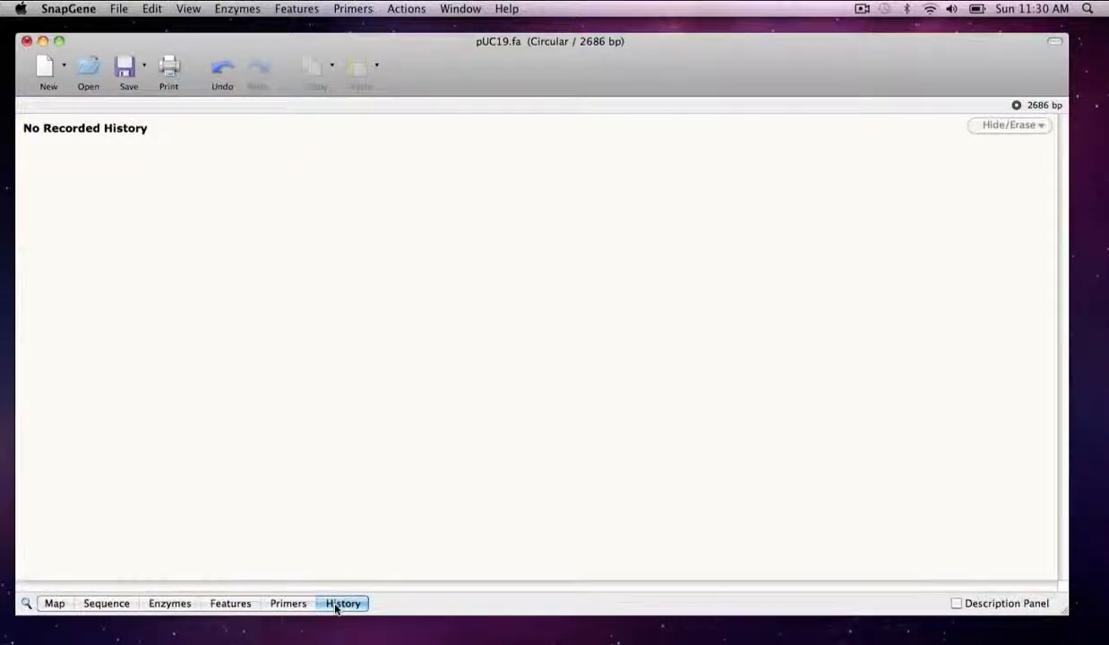
mouse_move(356, 570)
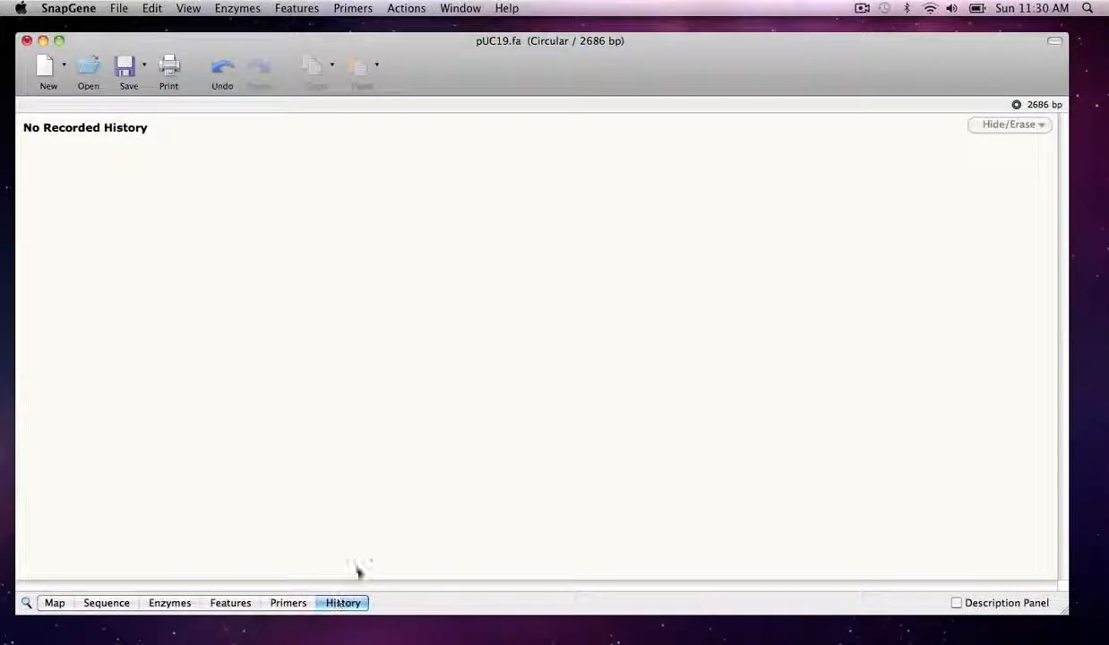
click(460, 7)
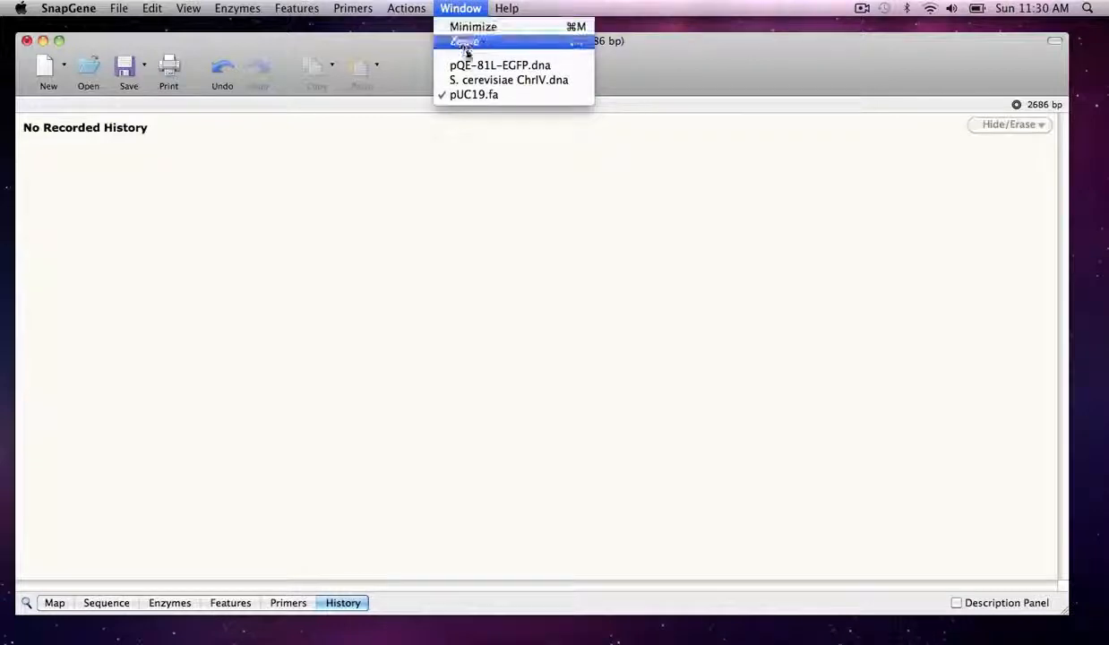
Switch to pQE-81L-EGFP.dna and view its history of an EGFP fragment inserted into pQE-81L at SmaI.
click(498, 64)
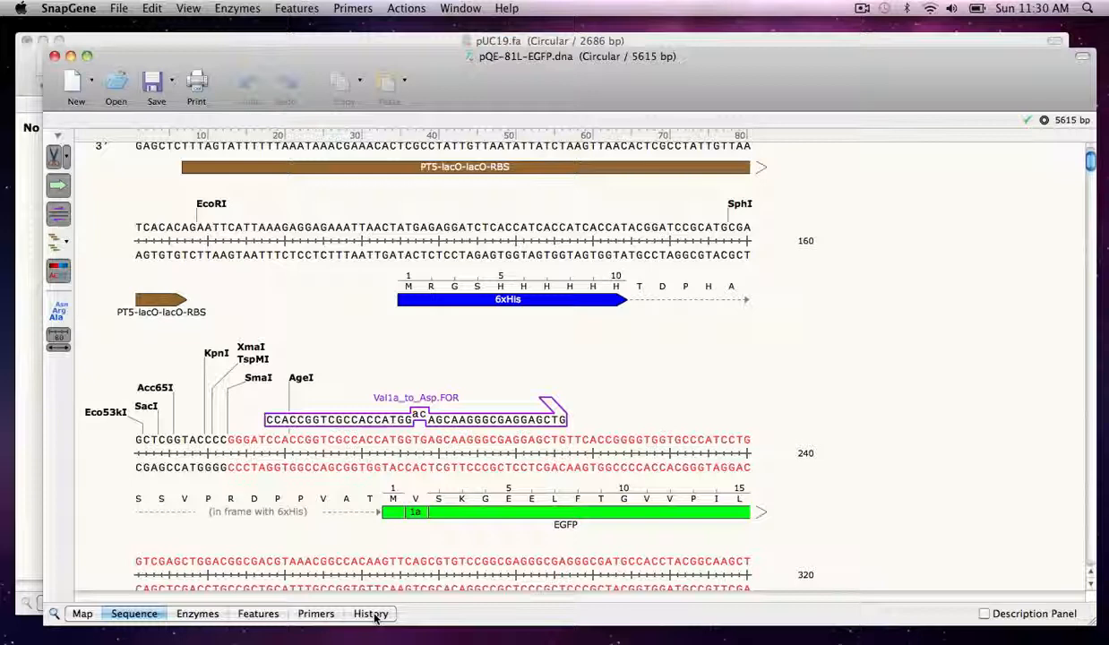
click(369, 613)
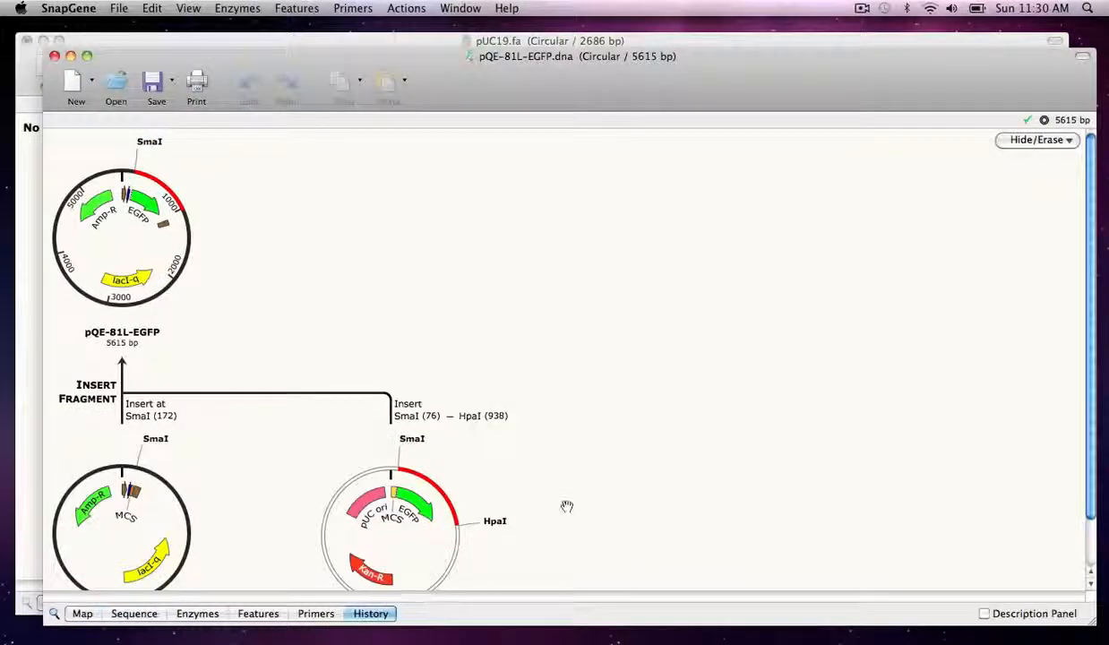
scroll(down, 3)
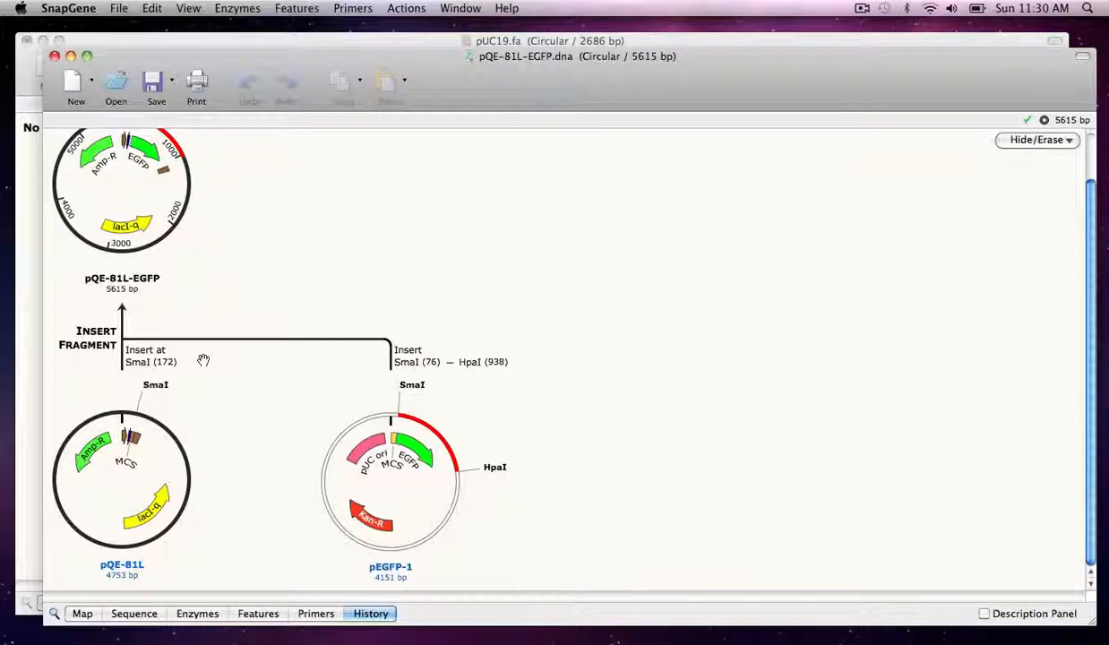
mouse_move(250, 387)
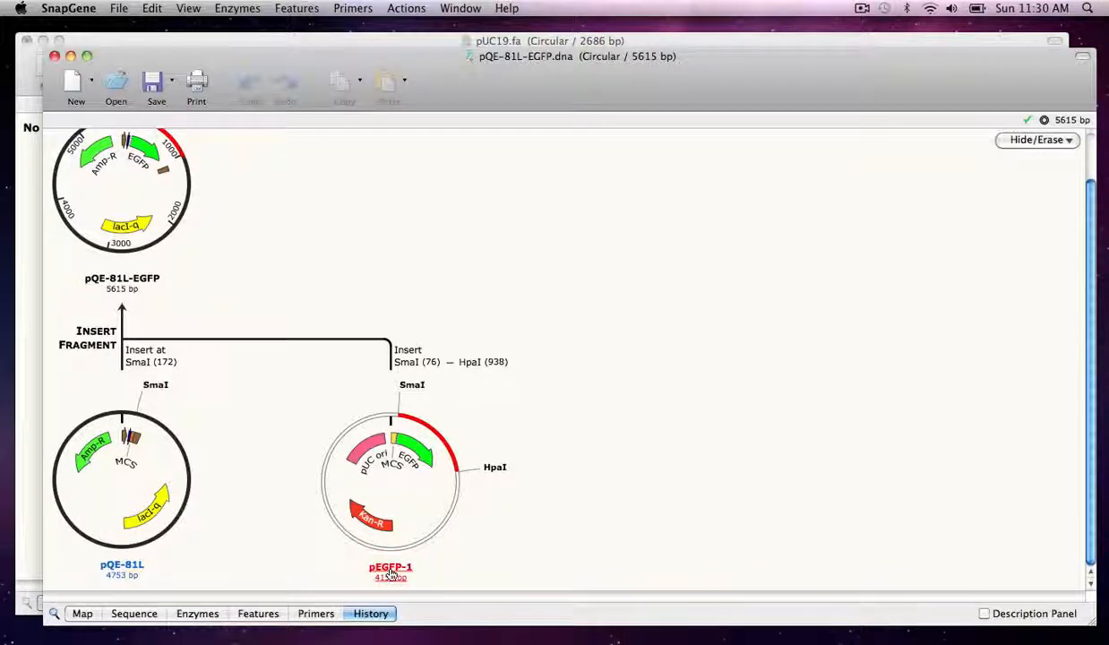
mouse_move(391, 569)
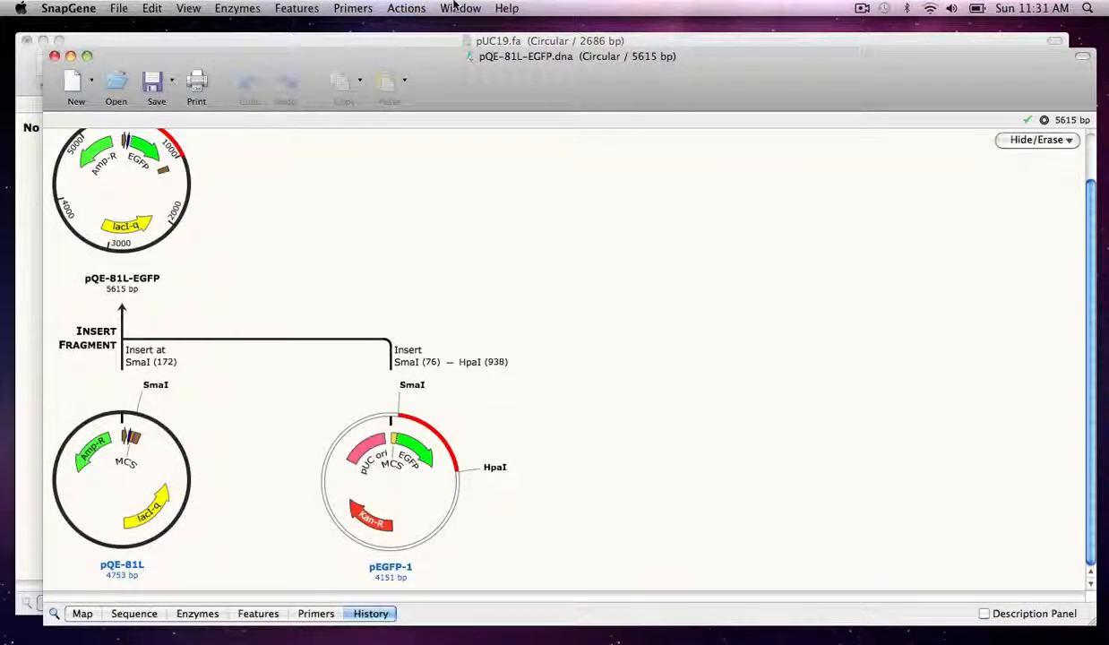
click(461, 8)
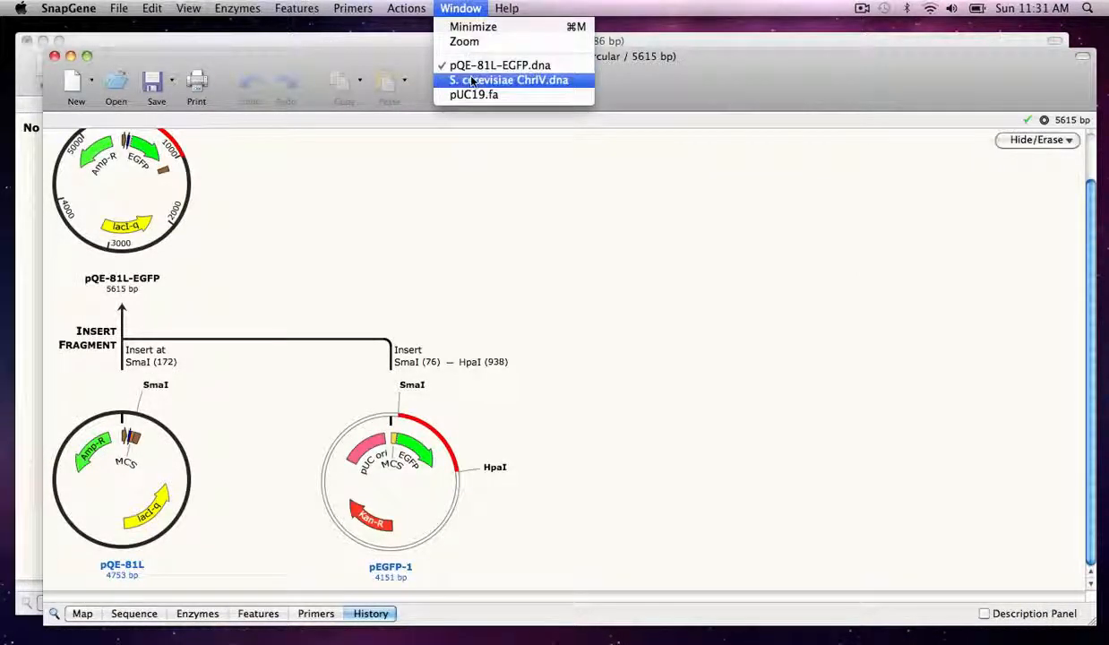
click(507, 79)
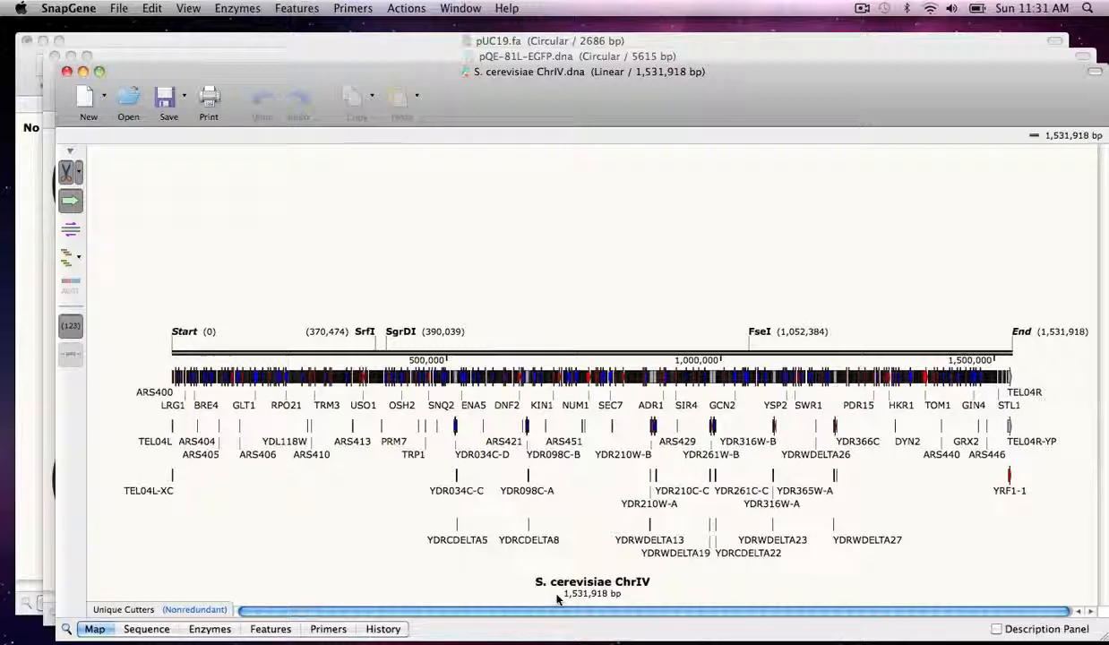
click(66, 631)
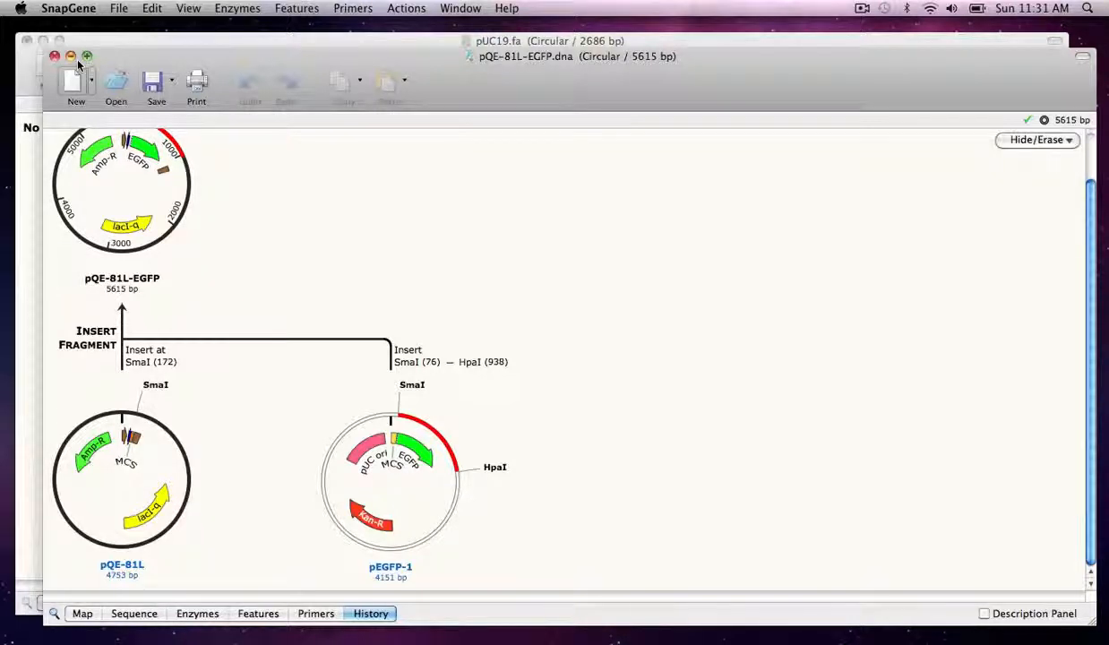
Browse the Actions menu's cloning commands, from inserting fragments to PCR and agarose gel simulation.
click(405, 7)
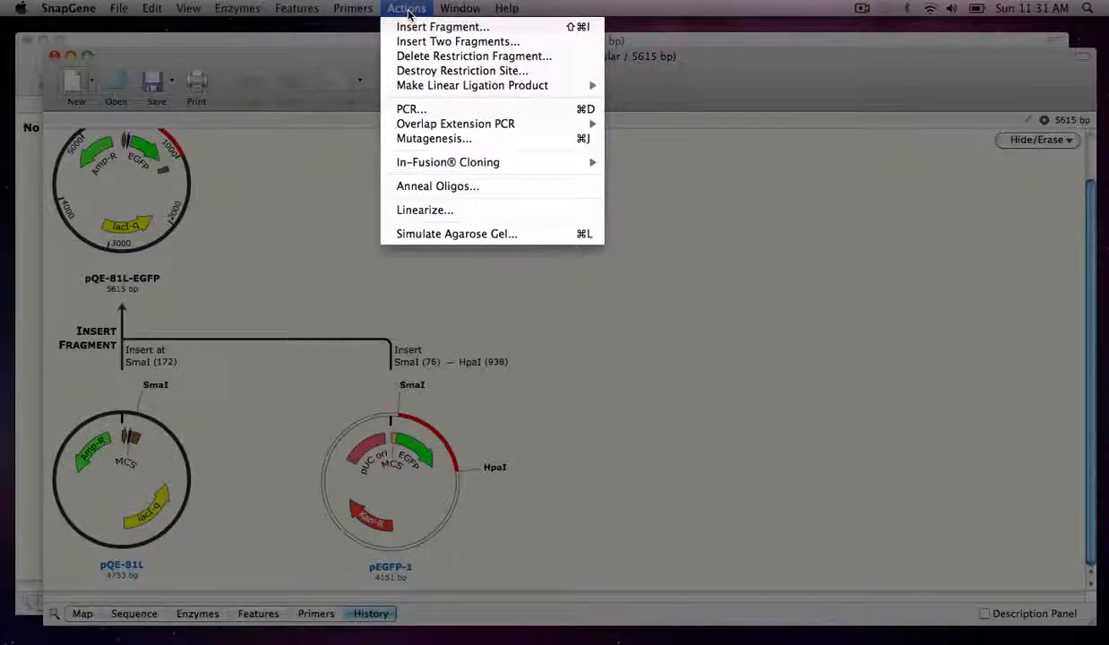
mouse_move(410, 109)
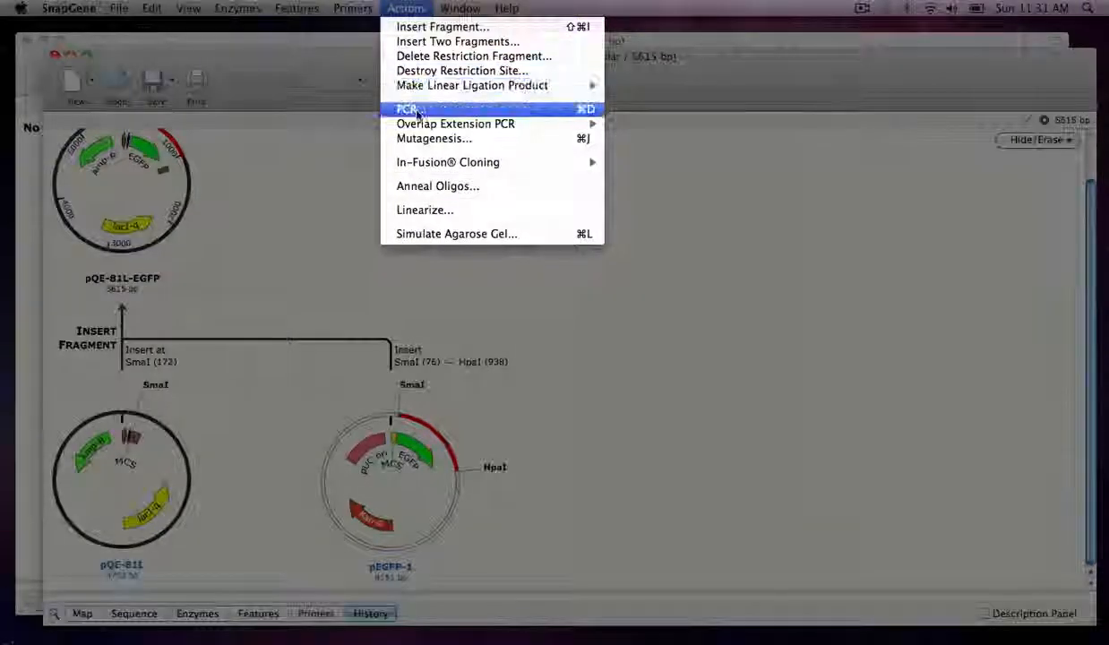
mouse_move(434, 137)
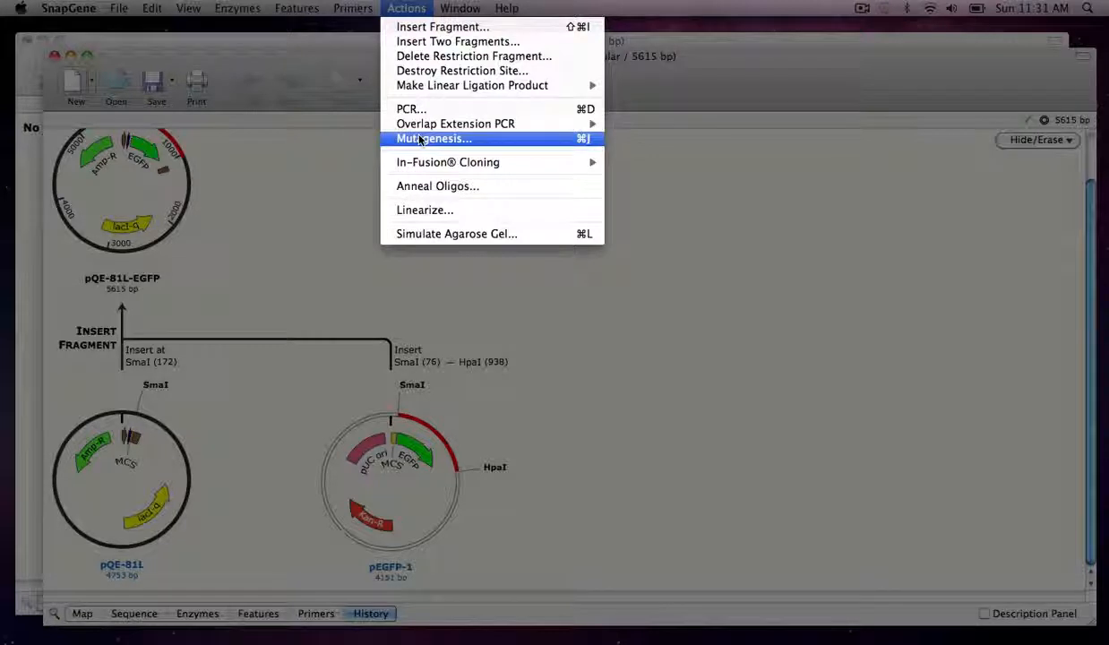
mouse_move(455, 233)
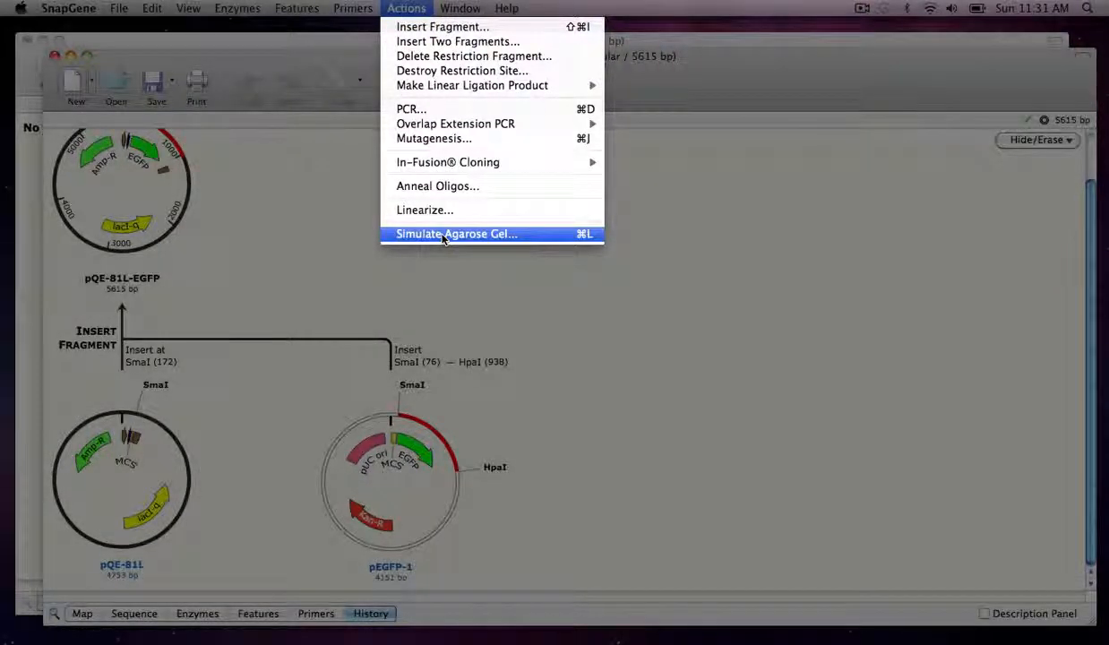
mouse_move(566, 279)
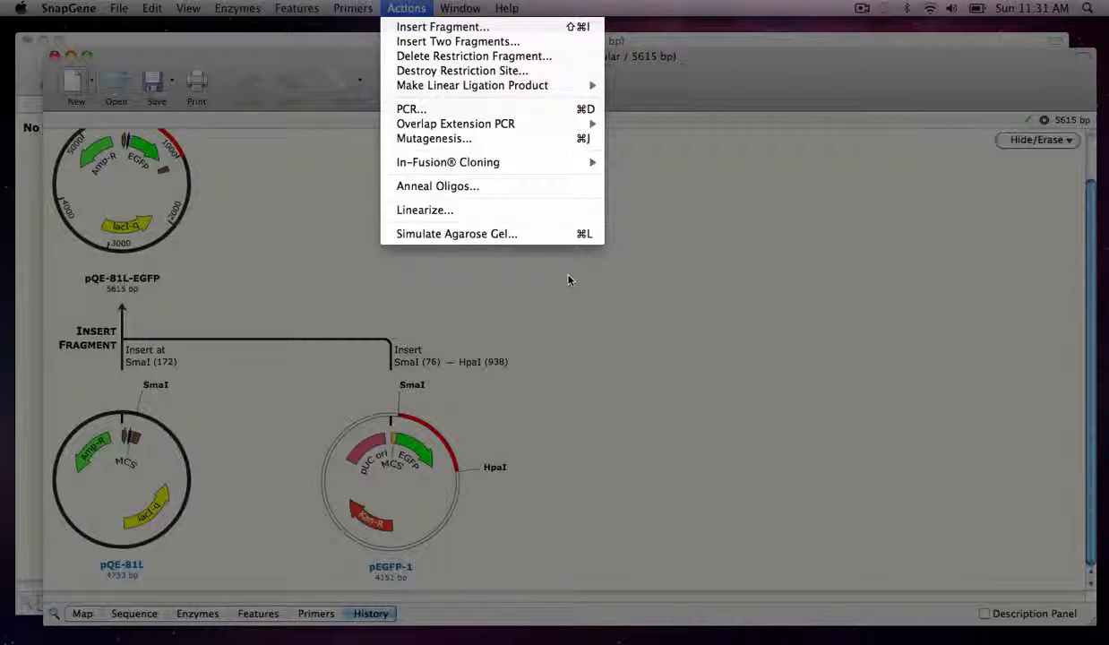